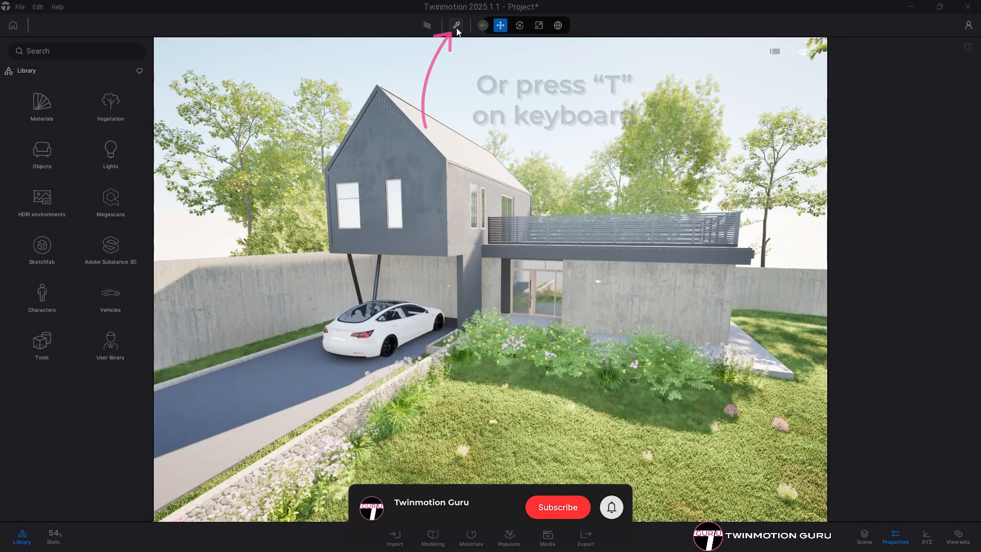
Pick the Asphalt 2 material off the driveway and nudge its roughness intensity.
left_click(455, 24)
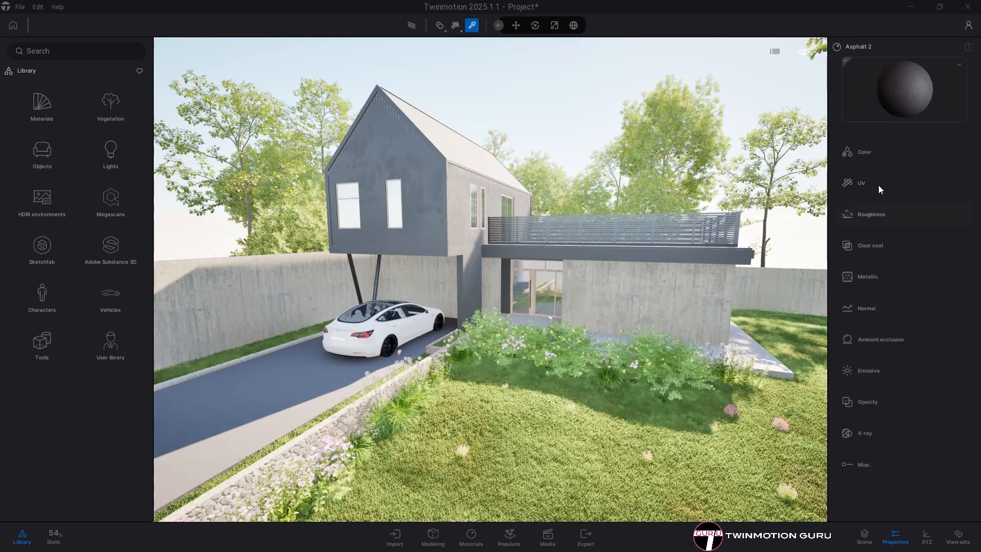
mouse_move(874, 308)
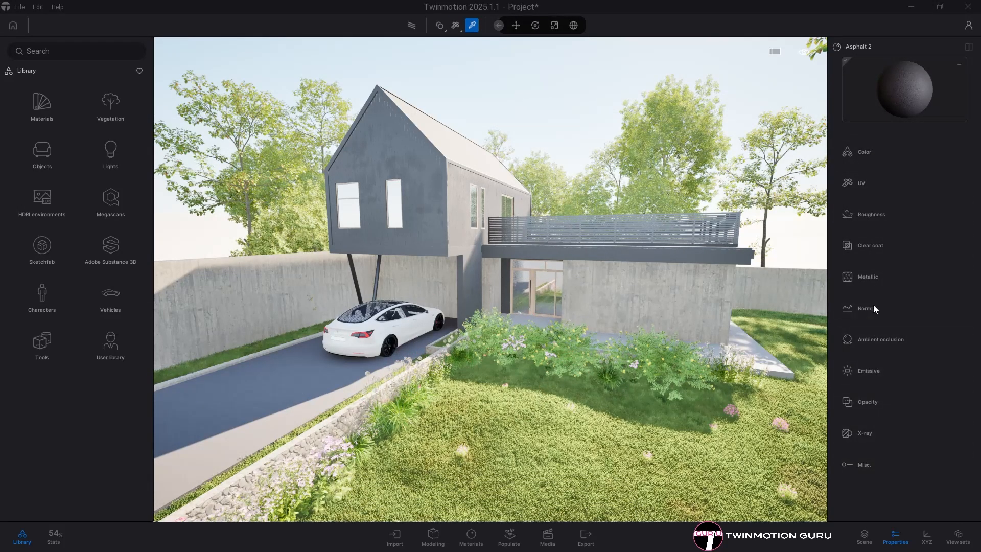
left_click(870, 214)
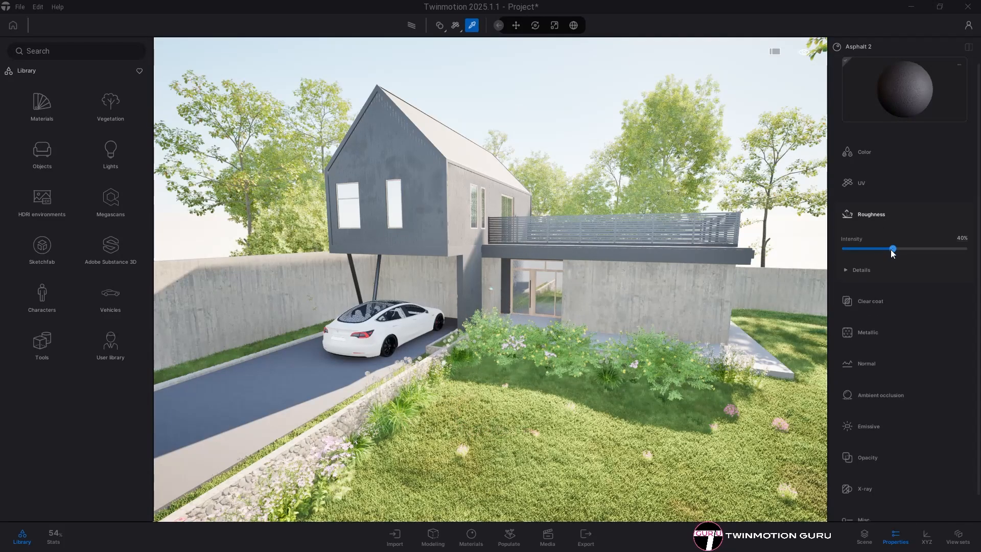
left_click_drag(892, 250, 845, 249)
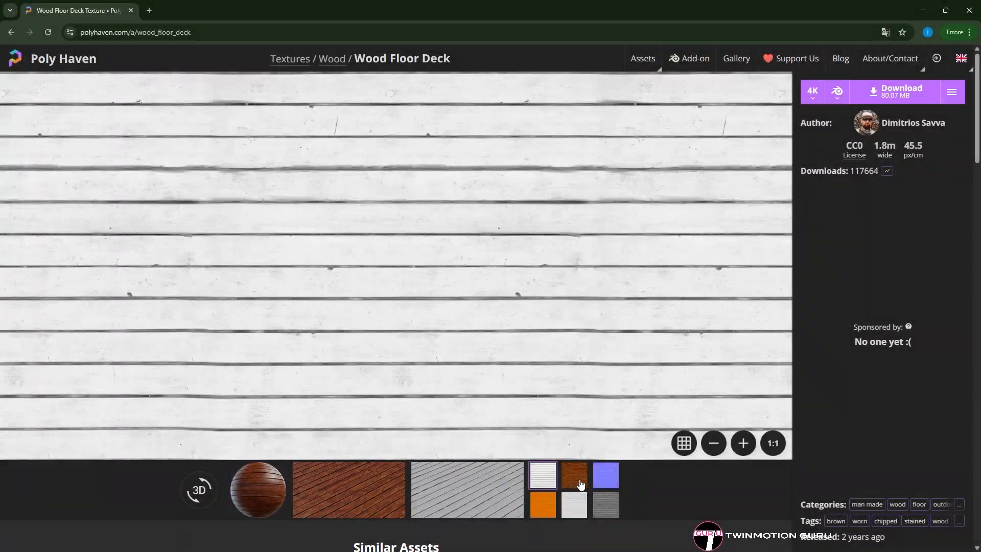
Preview two of the Wood Floor Deck texture map thumbnails on Poly Haven.
left_click(572, 502)
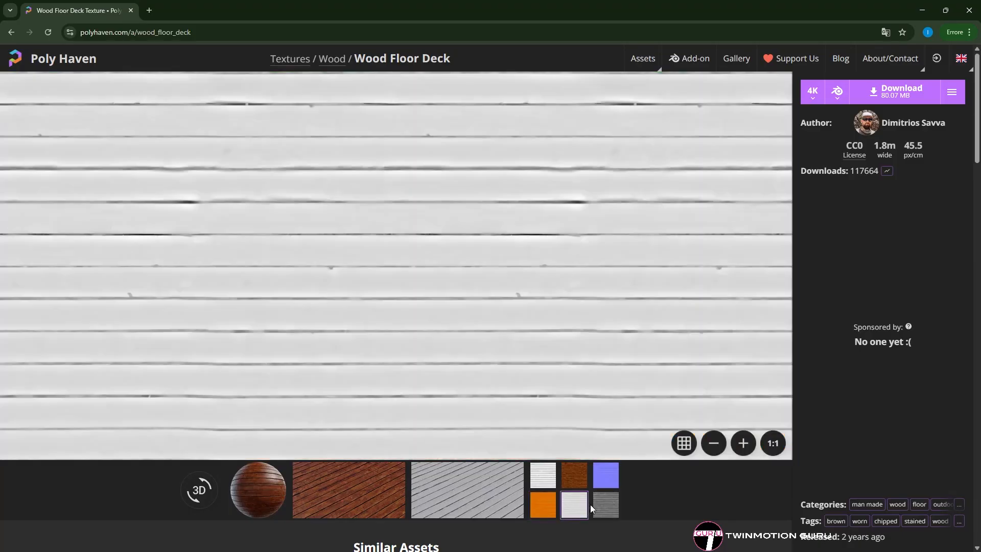
left_click(198, 489)
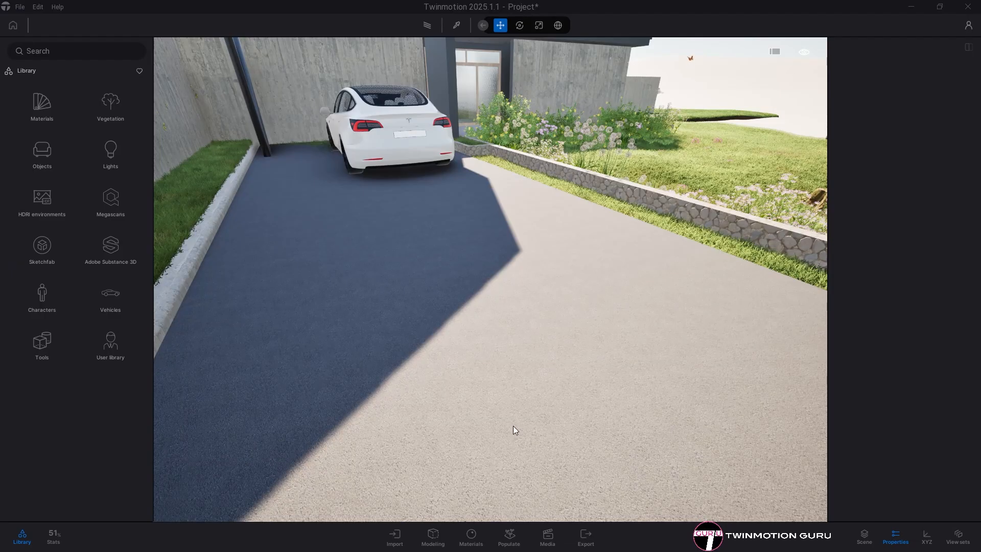
Apply a new standard material to the driveway with wood_floor_deck_diff_2k.jpg as its colour texture.
left_click(470, 536)
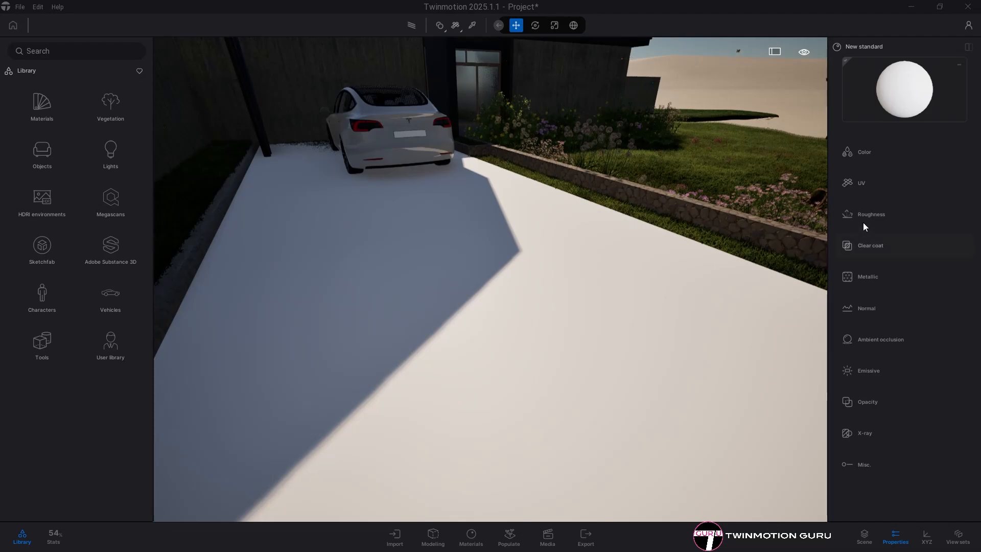
left_click(864, 151)
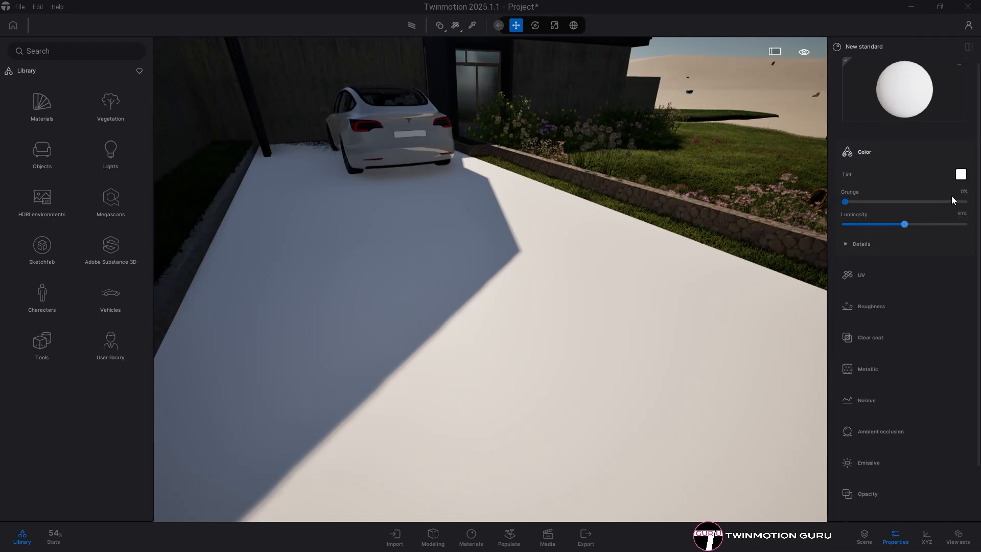
left_click(860, 244)
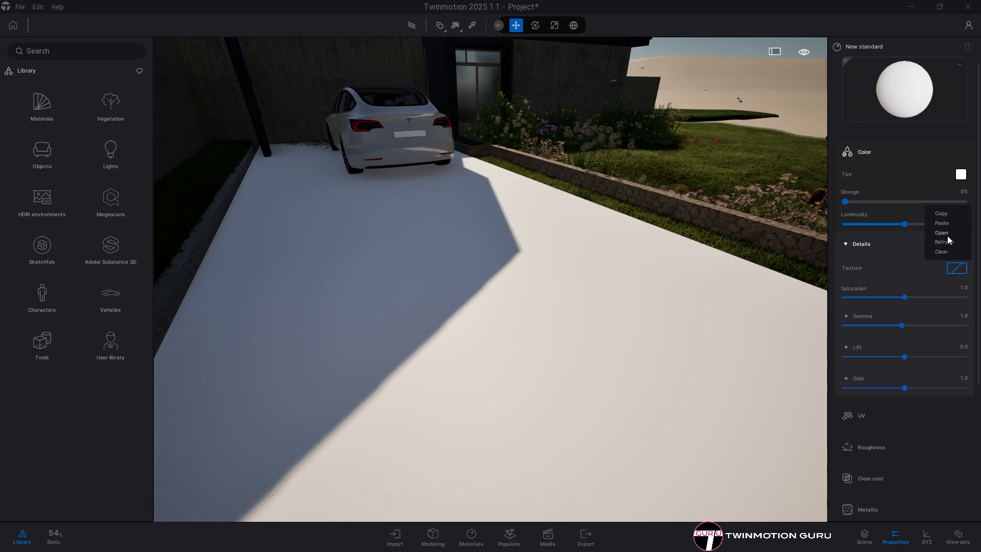
left_click(941, 233)
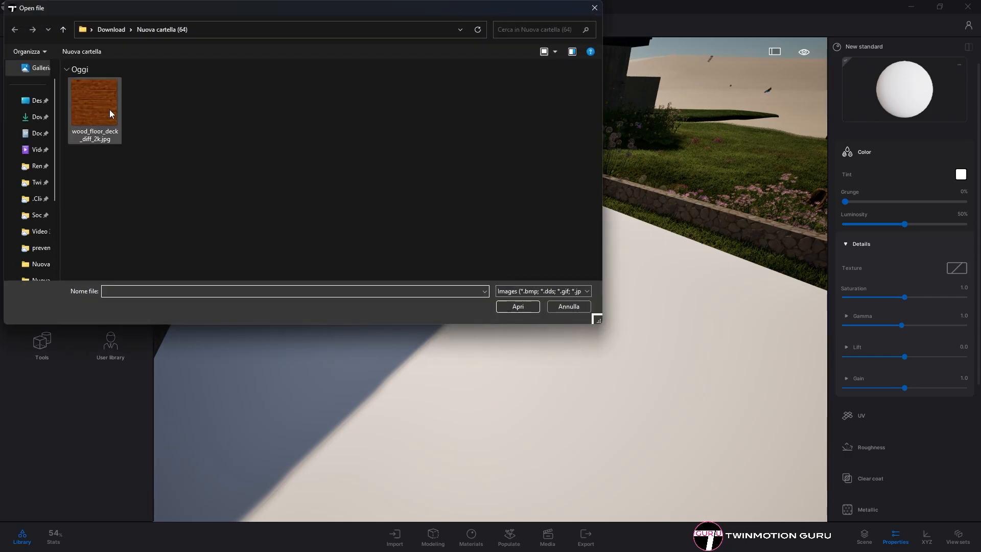
double_click(94, 102)
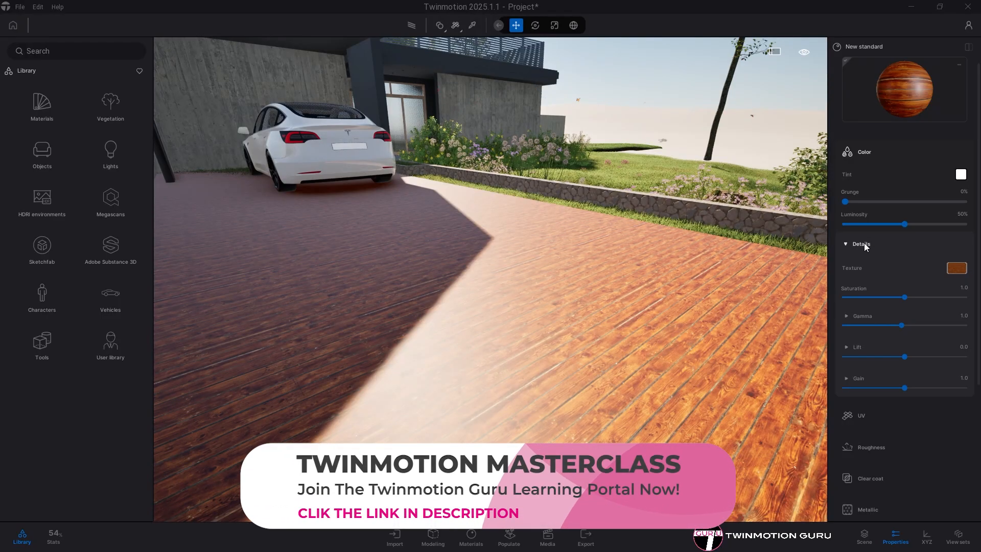
Load wood_floor_deck_rough_2k.jpg as the driveway material's roughness texture.
left_click(860, 245)
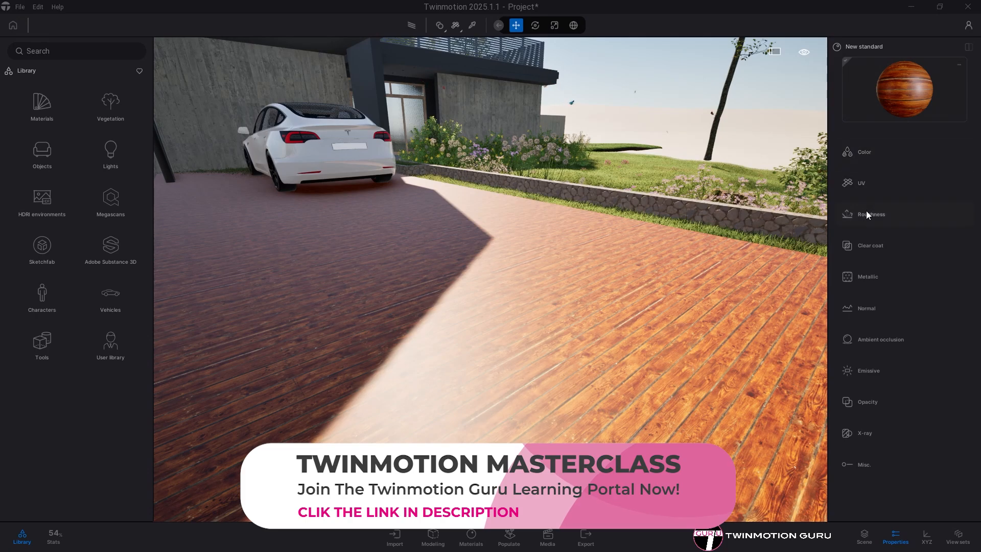
left_click(870, 214)
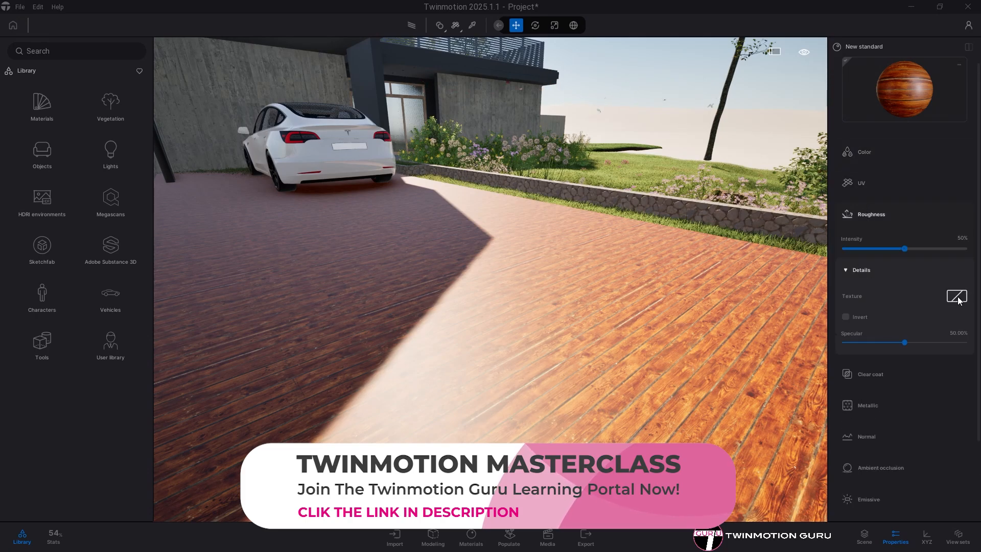
left_click(956, 296)
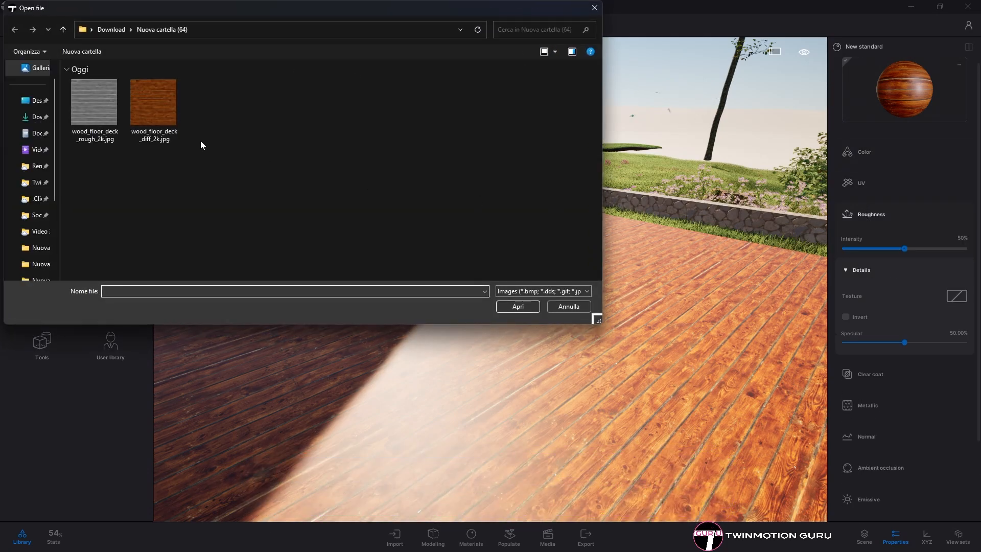
left_click(94, 102)
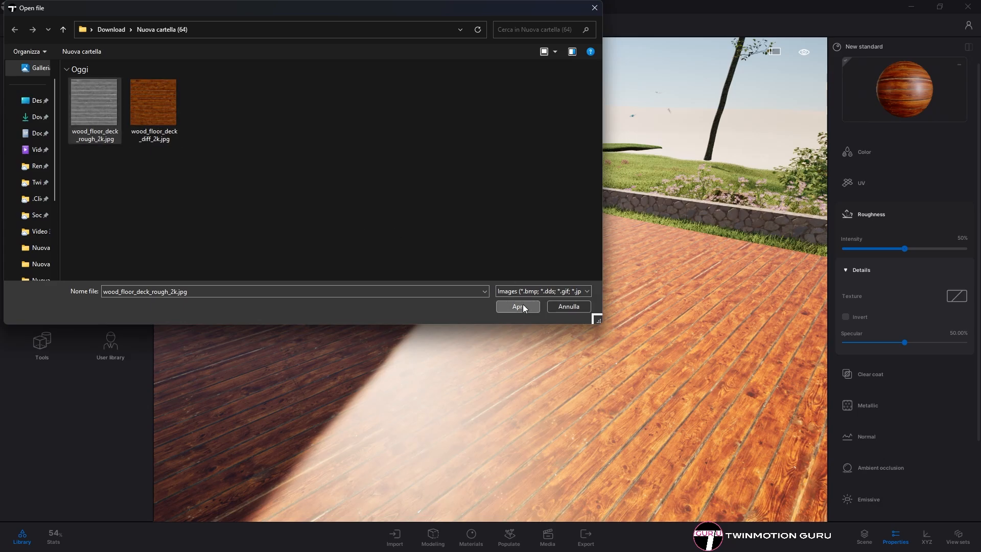
left_click(517, 307)
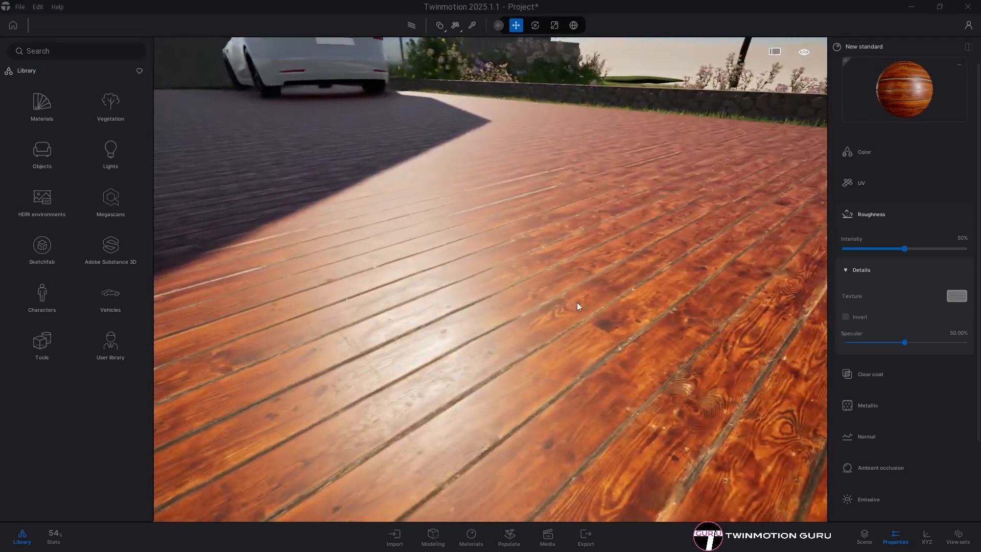
Try glossier and more matte roughness intensities, settling on a slightly lower, shinier value.
left_click_drag(904, 248, 905, 250)
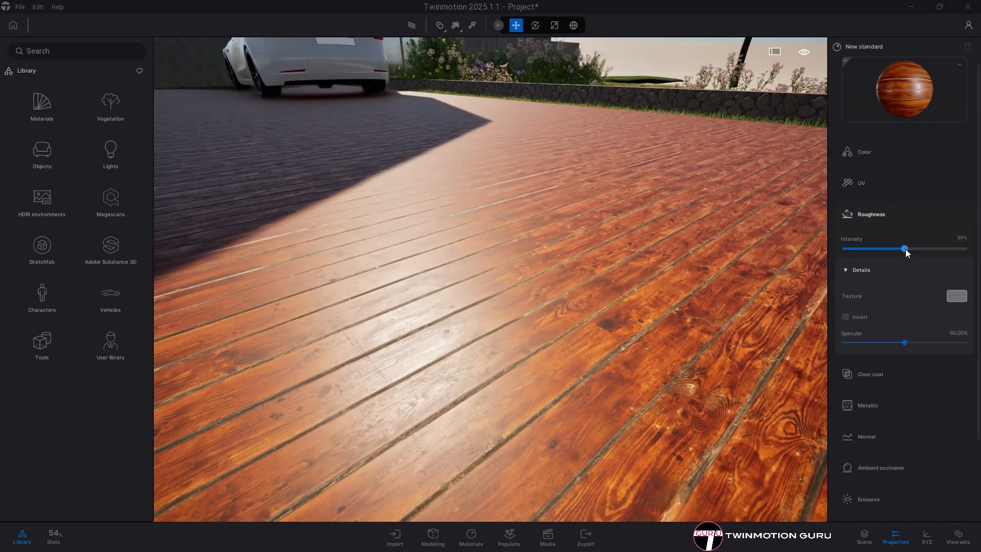
left_click_drag(905, 250, 885, 249)
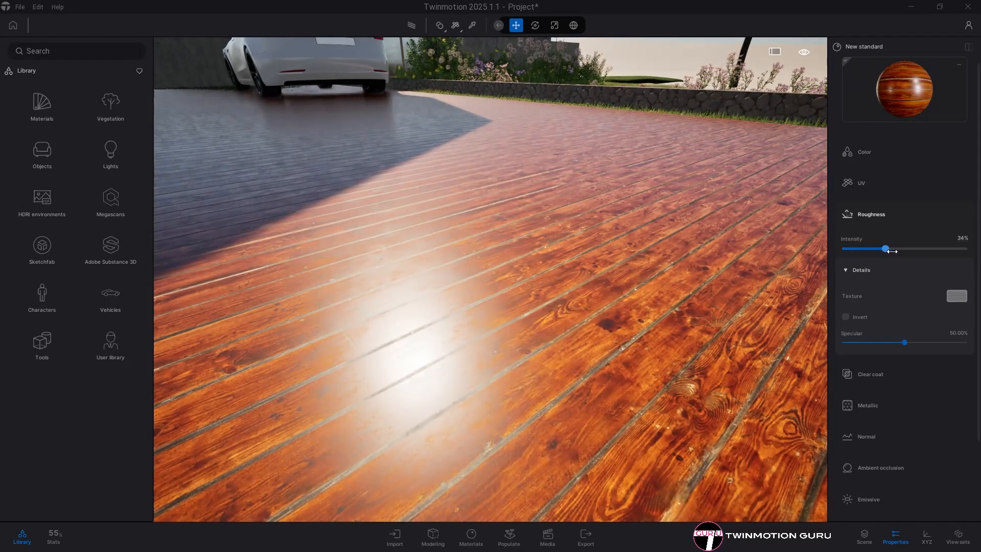
left_click_drag(885, 248, 946, 248)
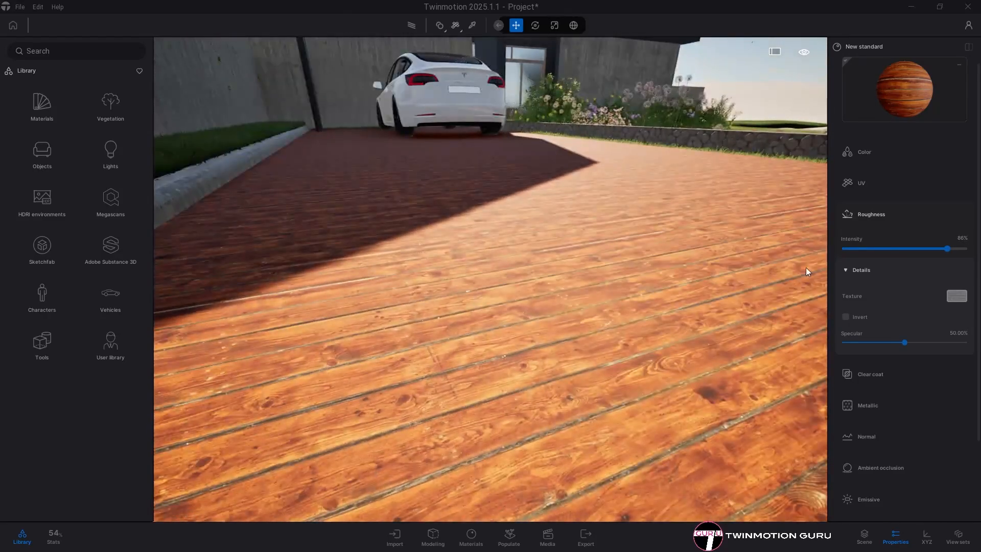
left_click_drag(941, 248, 890, 249)
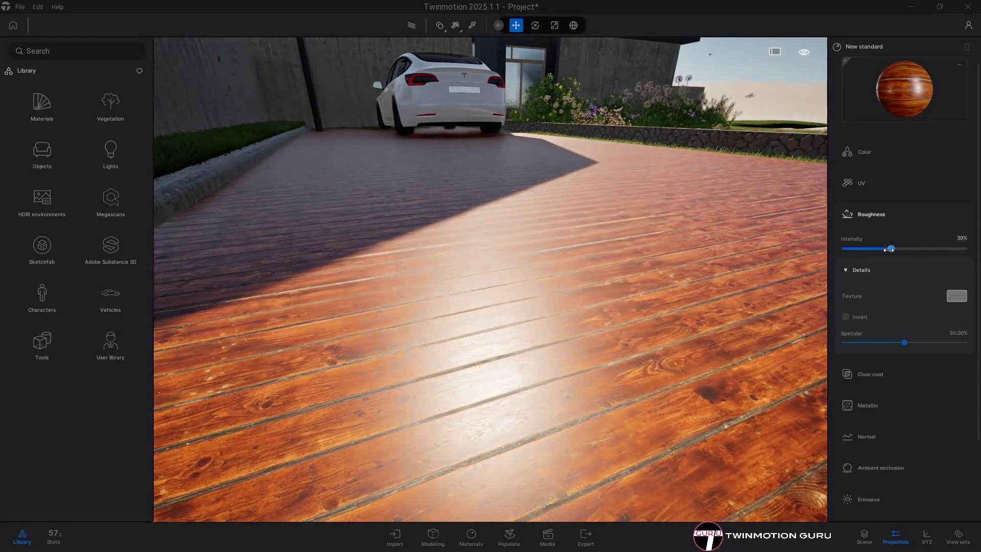
left_click_drag(889, 248, 879, 248)
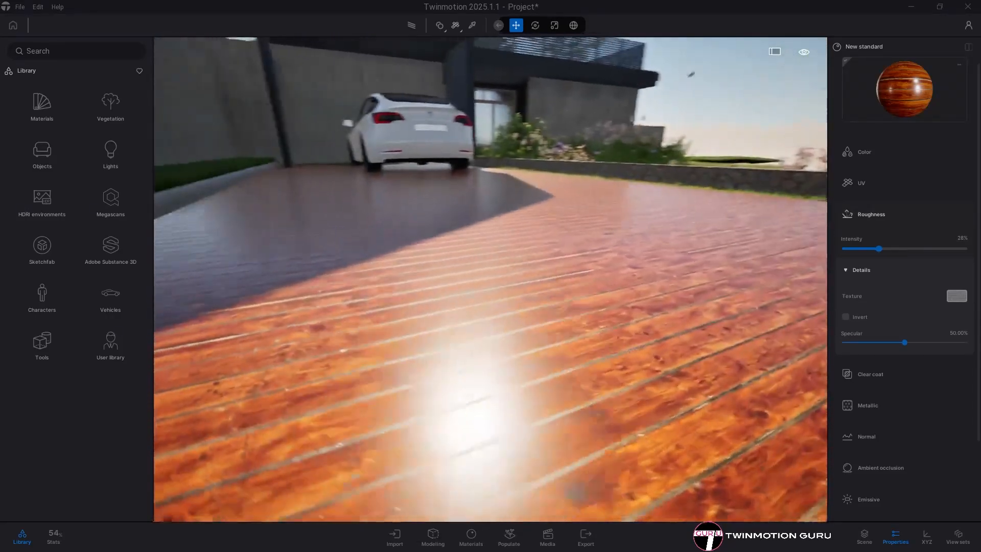
left_click_drag(878, 248, 885, 248)
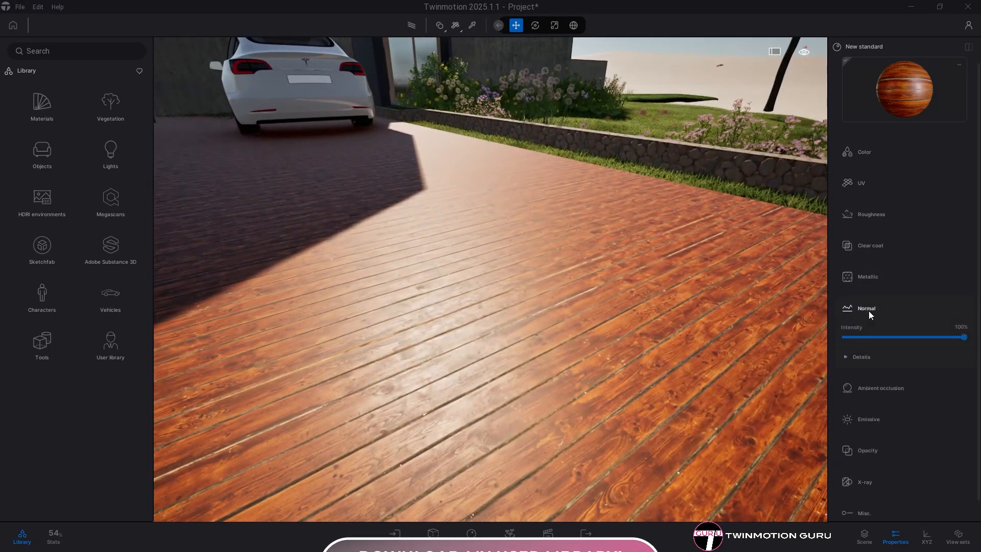
Load the wood deck normal map, test lower strength and return it to full intensity.
left_click(861, 357)
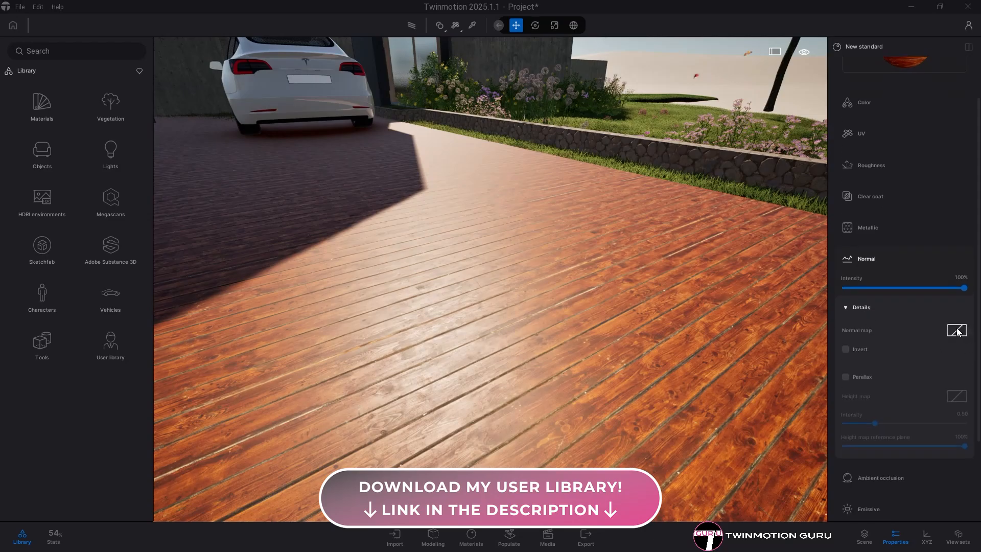
left_click(956, 330)
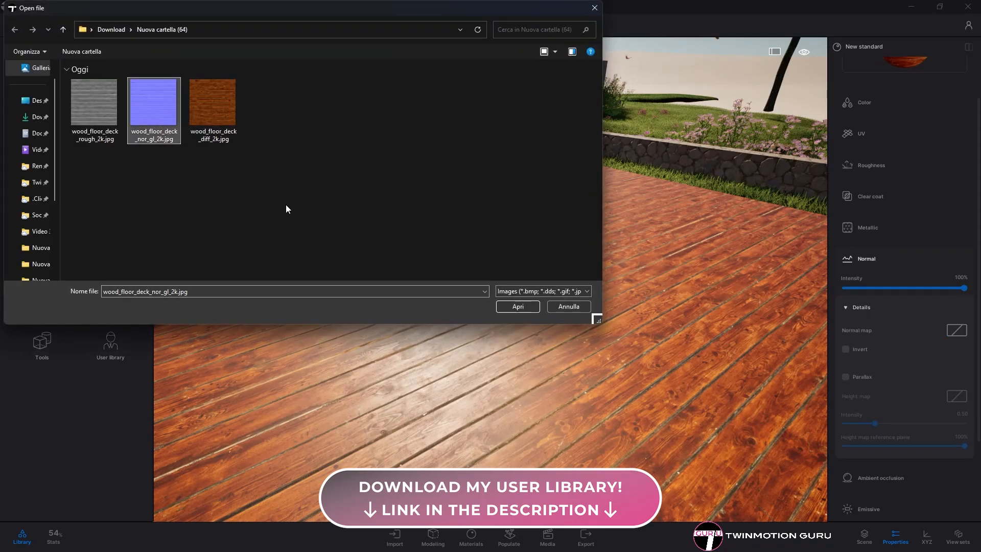
left_click(517, 306)
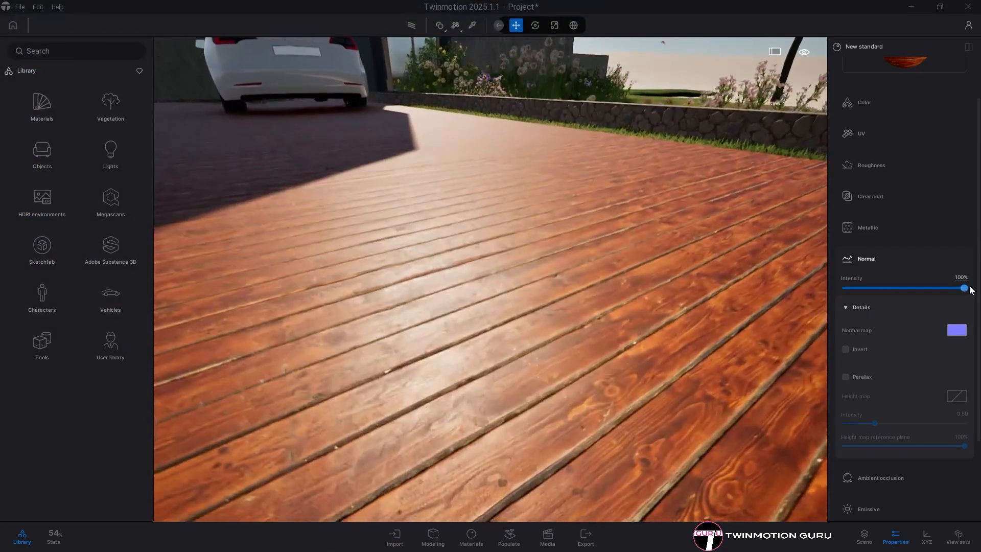
left_click_drag(964, 288, 946, 288)
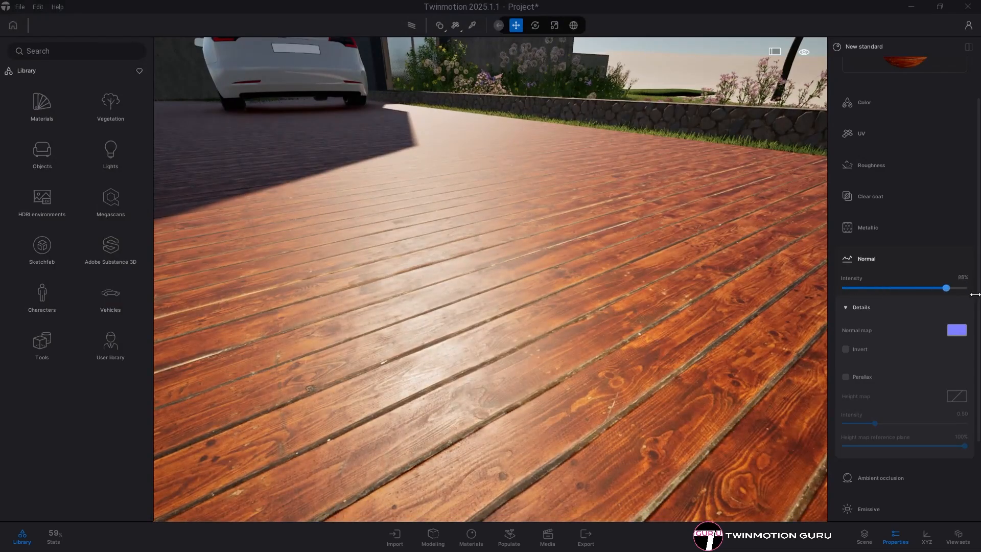
left_click_drag(946, 288, 966, 288)
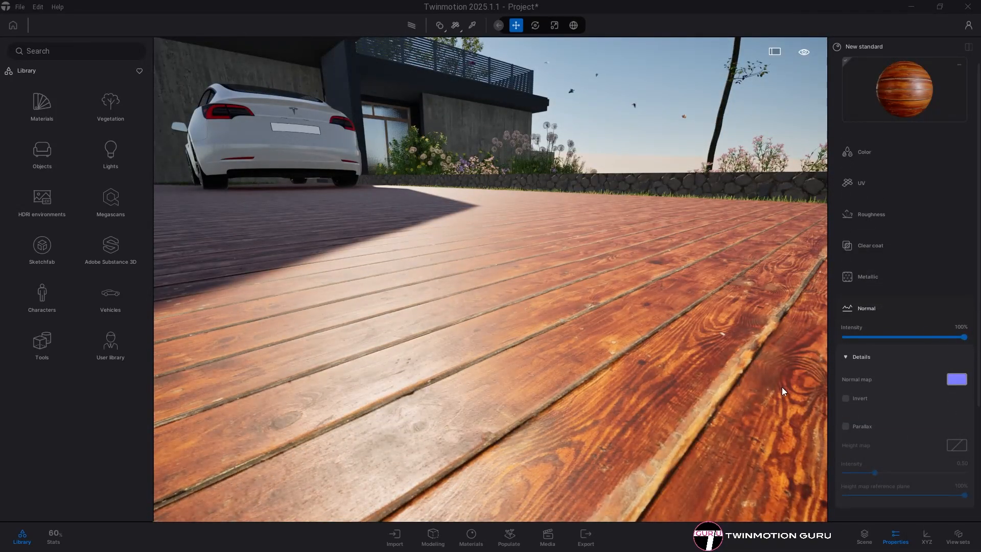
left_click_drag(963, 336, 899, 336)
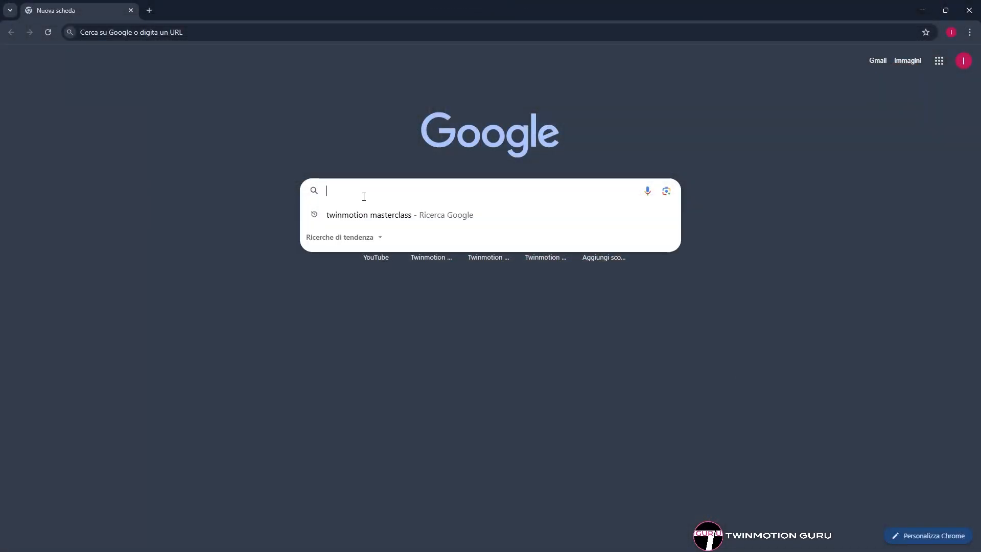
Search Google for 'normal map generator' via the typed suggestion.
type("normal map generator")
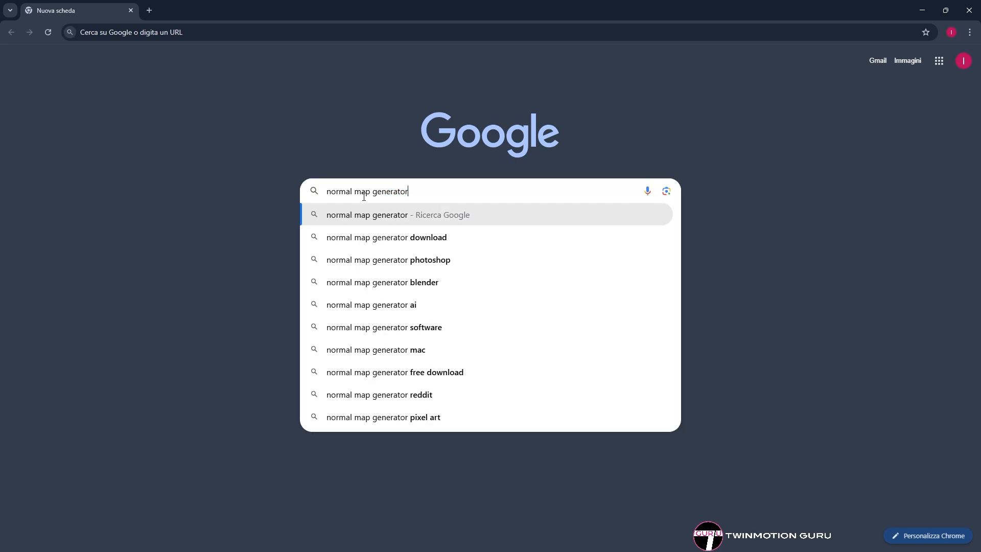
left_click(367, 214)
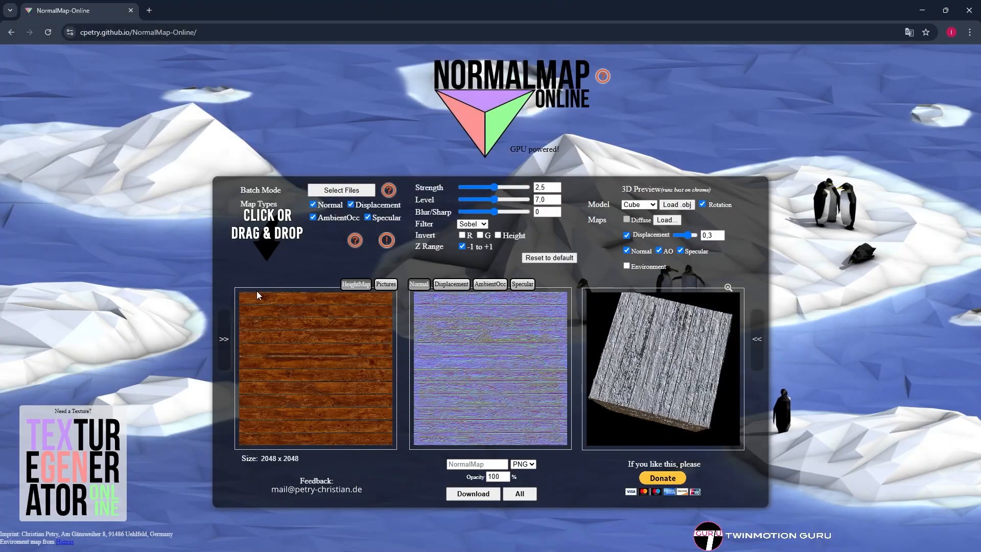
Adjust a slider in NormalMap Online for the wood plank normal map.
left_click_drag(513, 188, 475, 188)
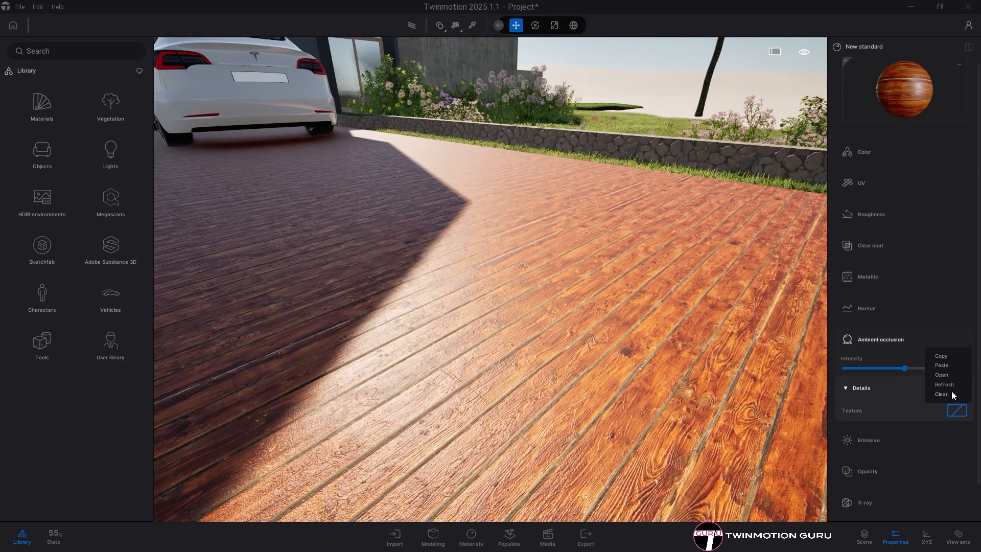
Load the wood deck ambient occlusion map with stronger intensity and lower normal strength to 36%.
left_click(941, 374)
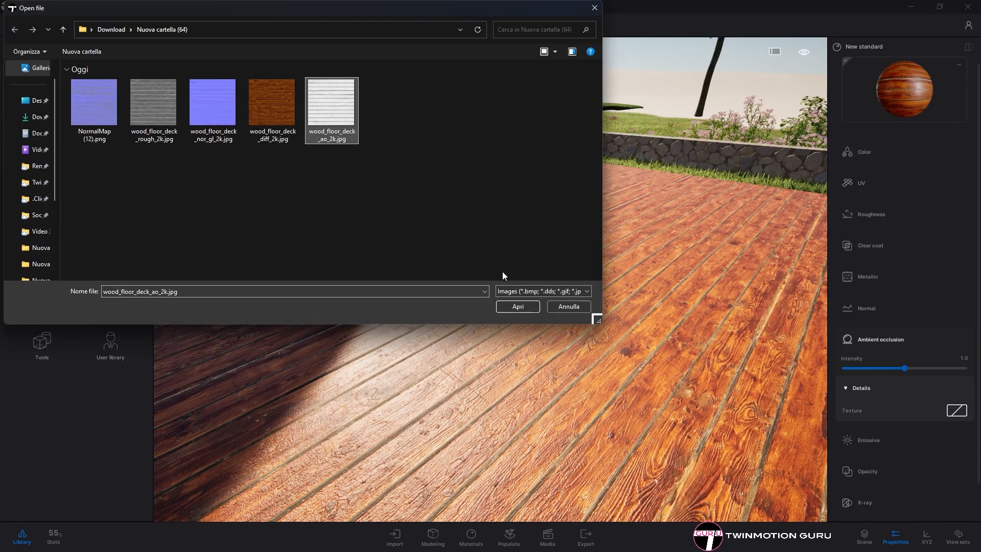
left_click(517, 306)
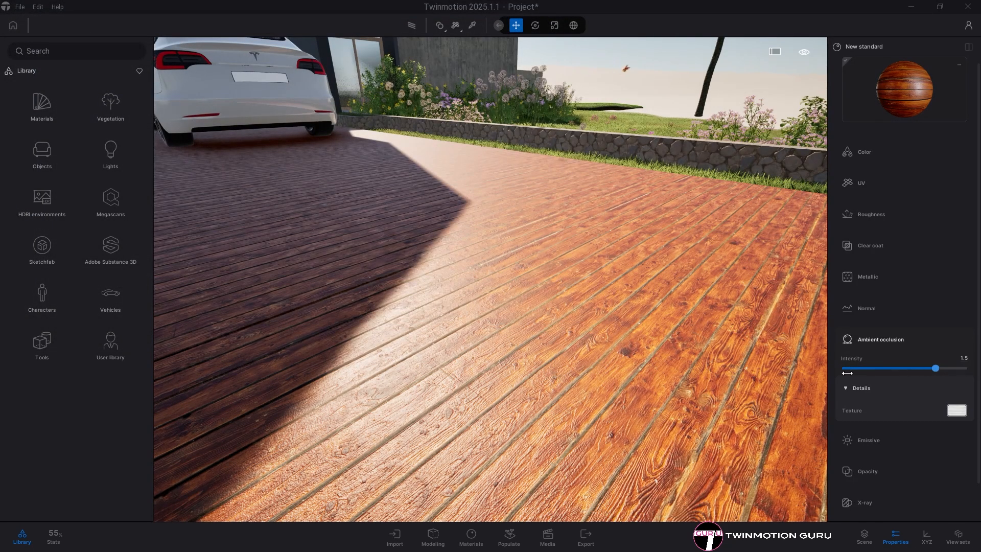
left_click_drag(935, 369, 946, 369)
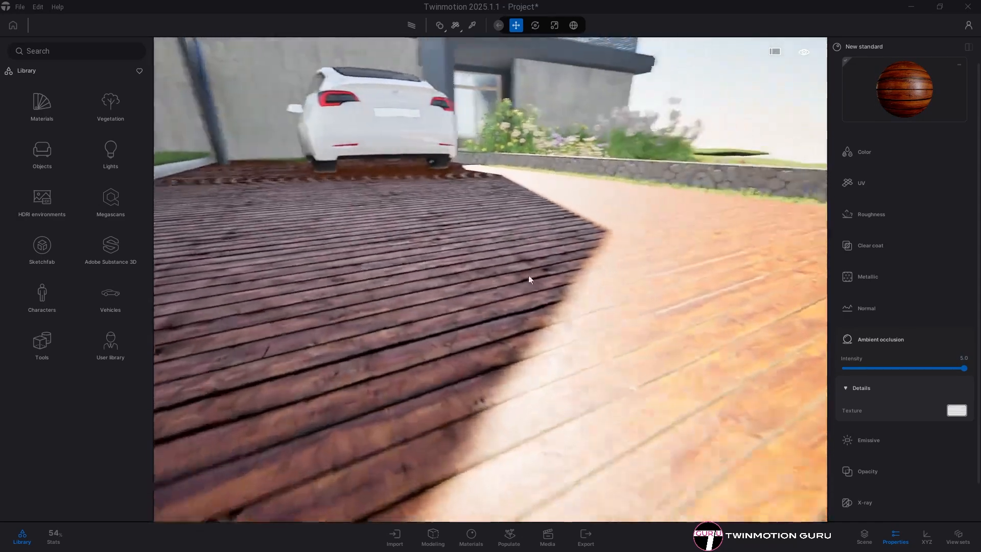
left_click_drag(964, 369, 956, 369)
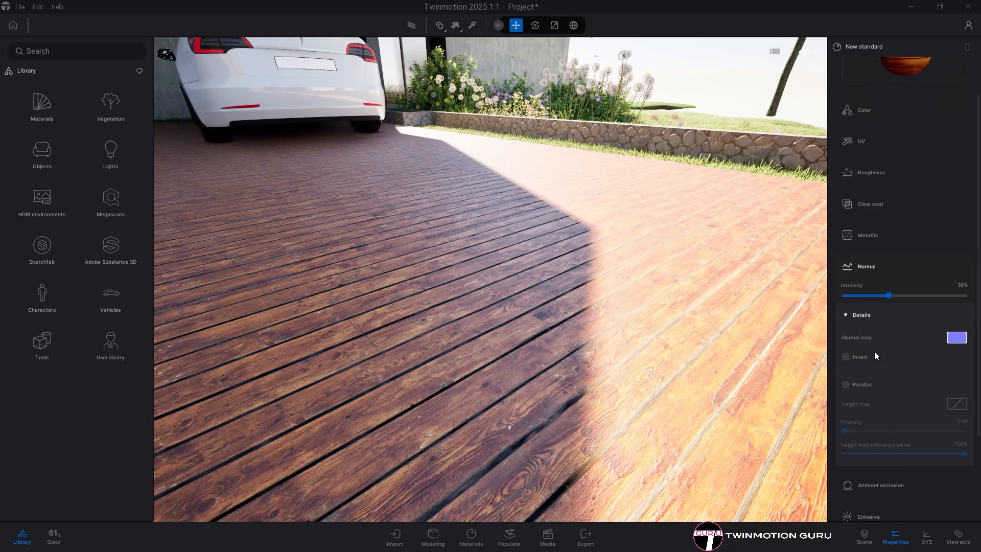
Load wood_floor_deck_disp_2k.jpg as the height map and raise its intensity to 2.00.
right_click(957, 337)
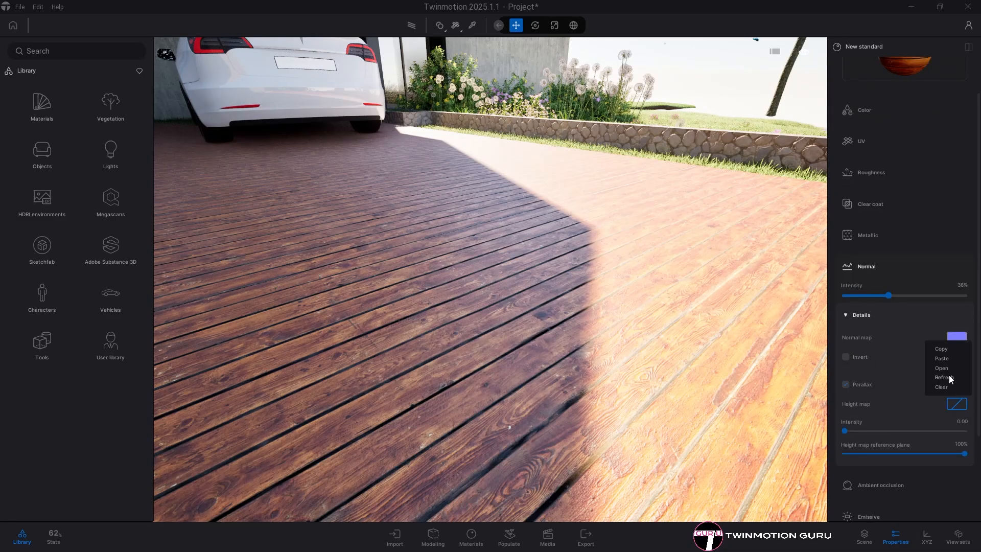
left_click(941, 369)
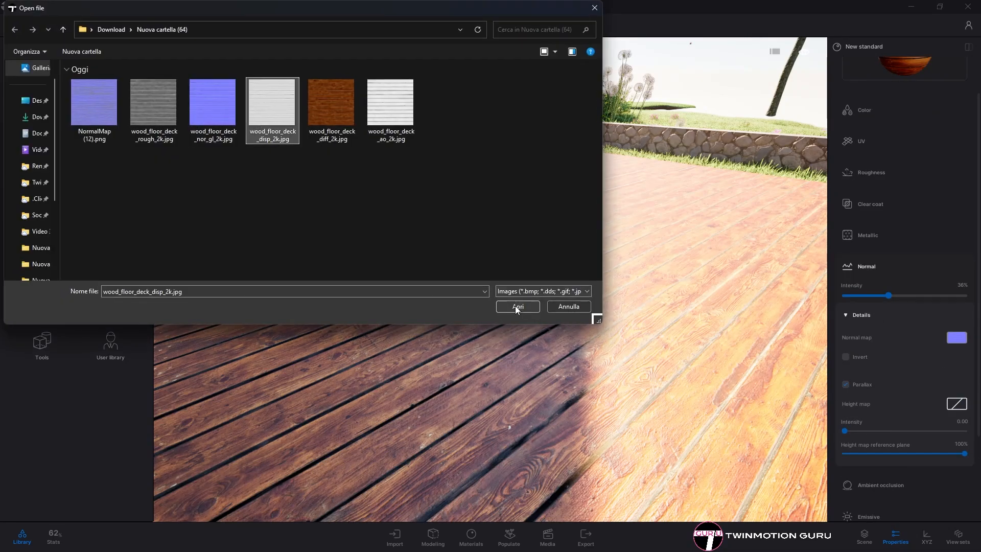
left_click(517, 307)
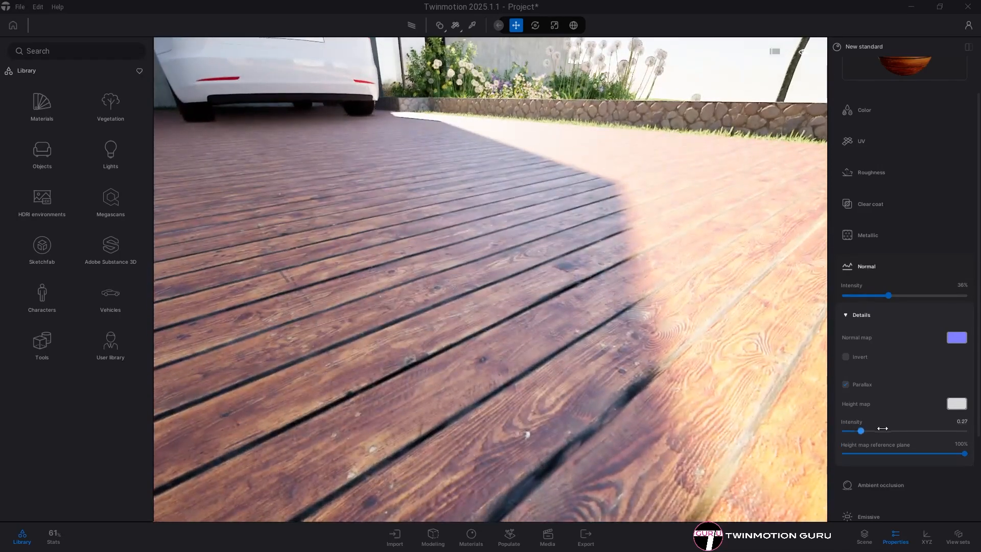
left_click_drag(861, 430, 966, 430)
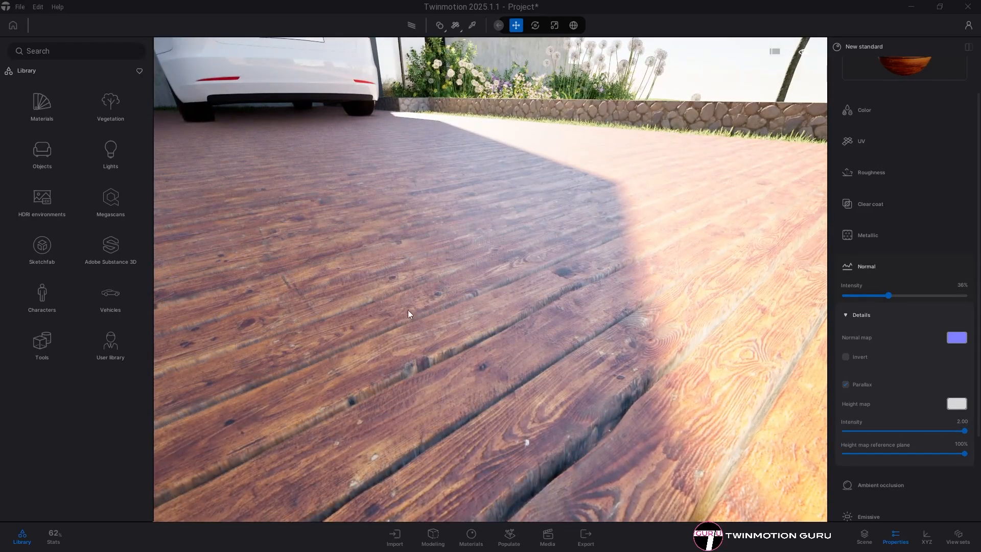
left_click_drag(963, 431, 910, 430)
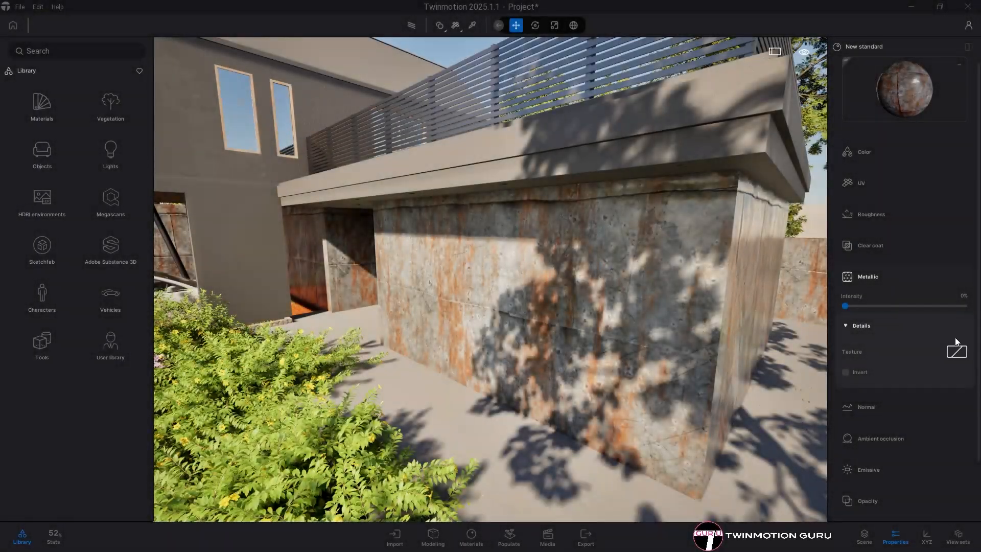
Load the rusted plates metalness map and raise metallic intensity to 70%.
left_click(956, 351)
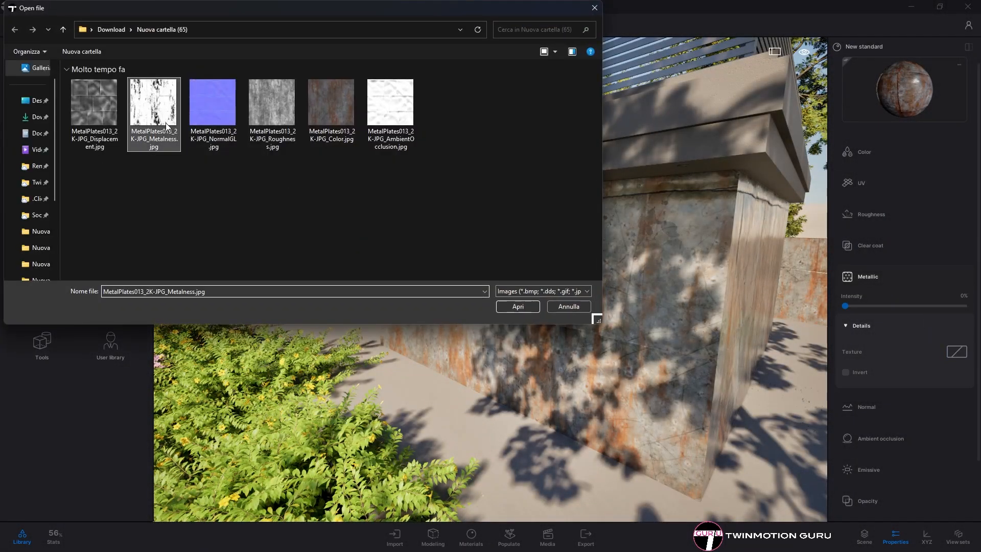
left_click(517, 306)
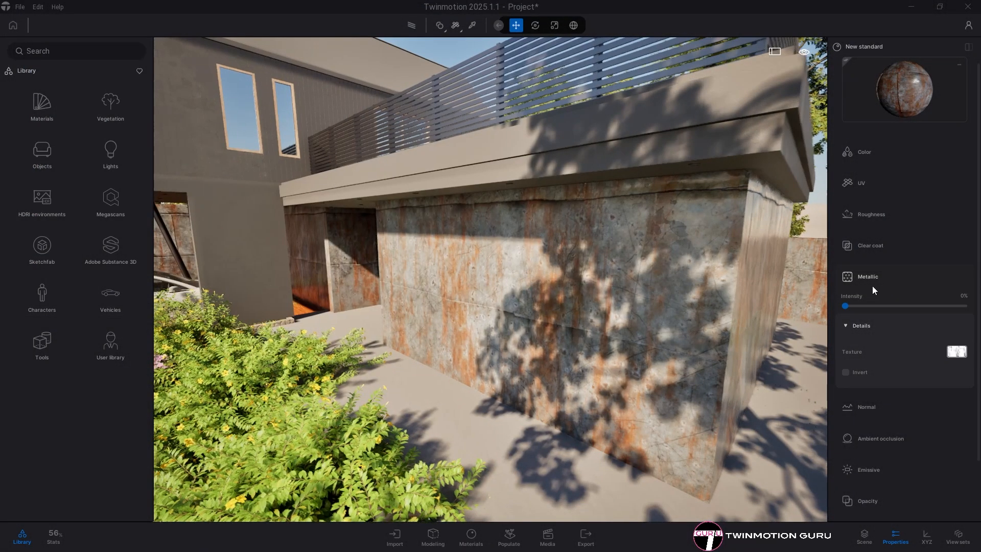
left_click_drag(844, 306, 907, 306)
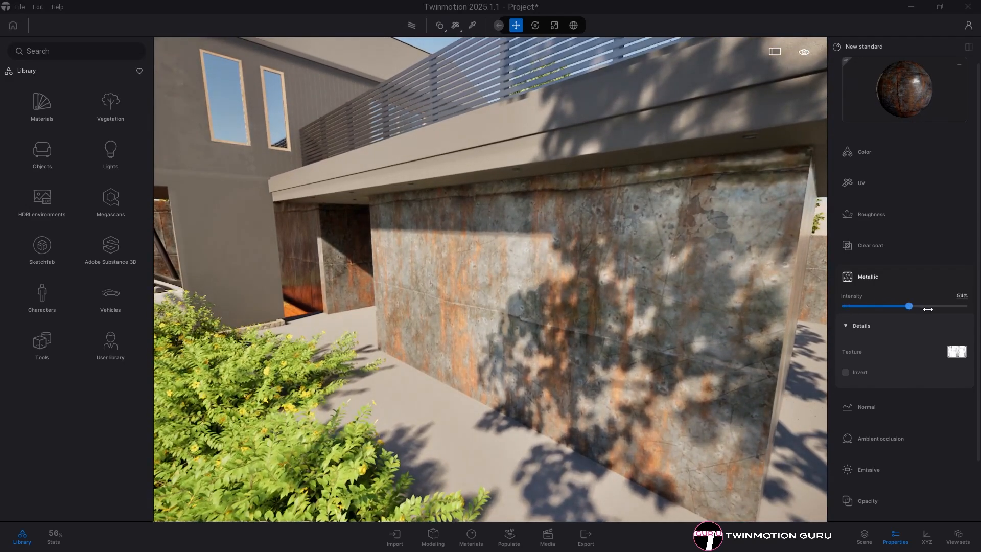
left_click_drag(908, 306, 929, 305)
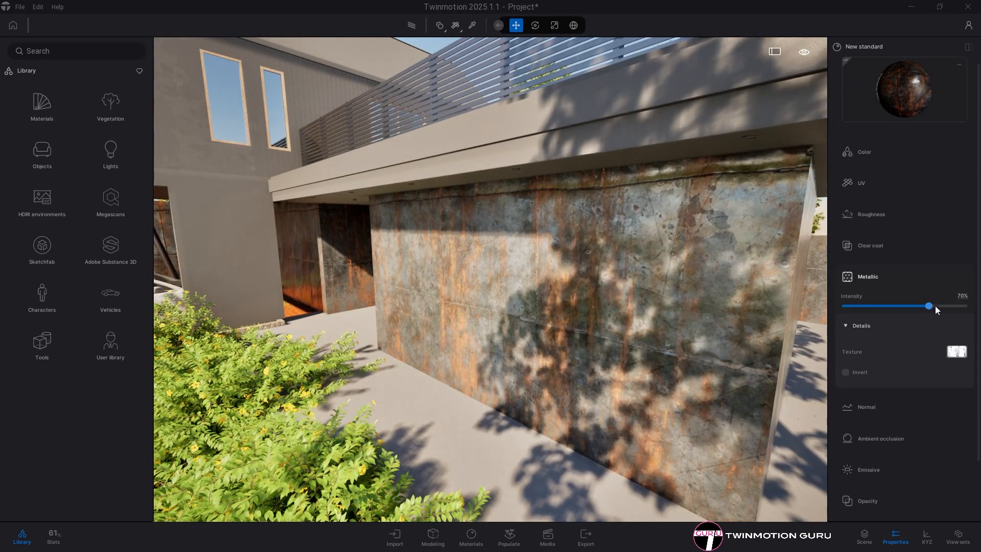
left_click_drag(928, 305, 934, 306)
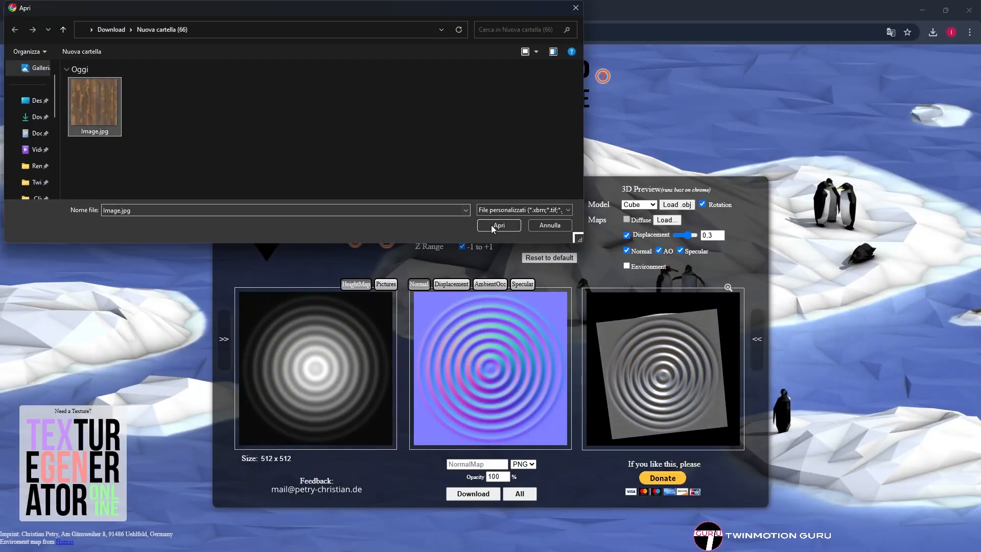
Load the wood plank photo, download the generated normal map, and view the specular version.
left_click(498, 225)
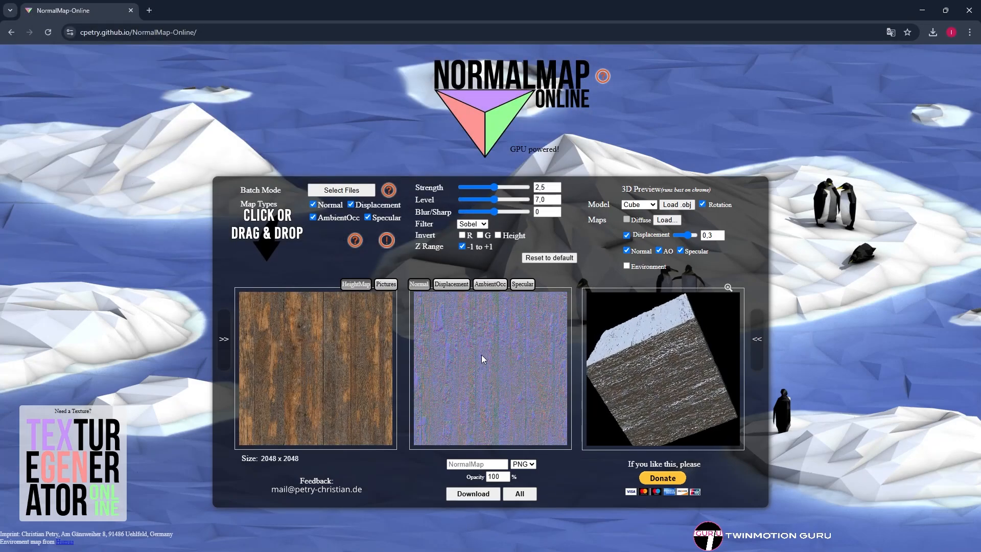
left_click(472, 493)
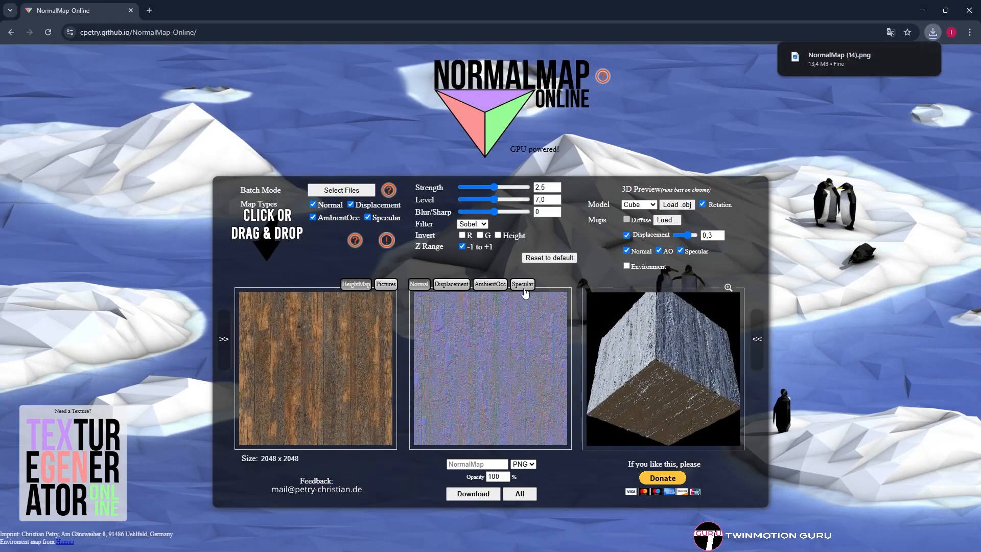
left_click(522, 284)
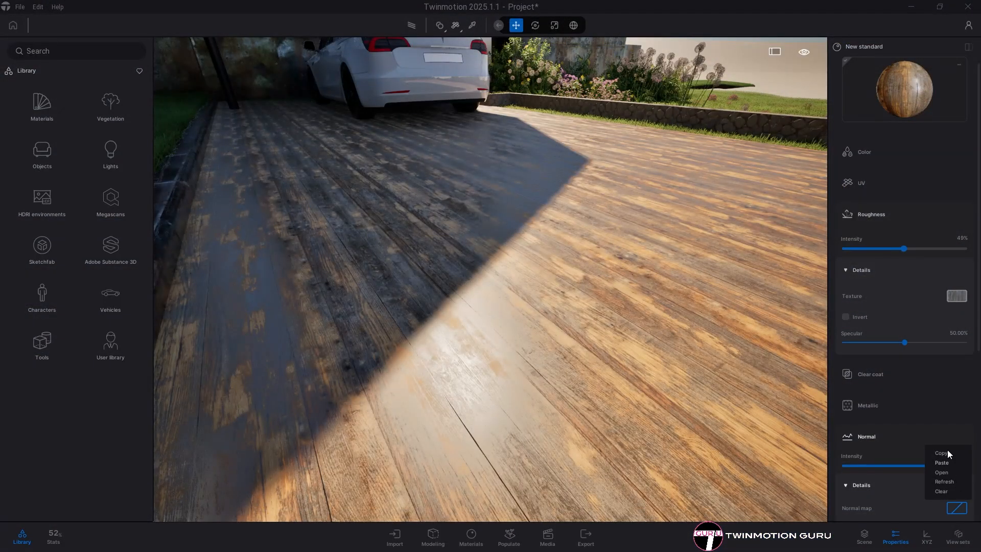
Assign NormalMap (14).png to the wood deck's Normal slot and set its intensity to 82%.
left_click(941, 472)
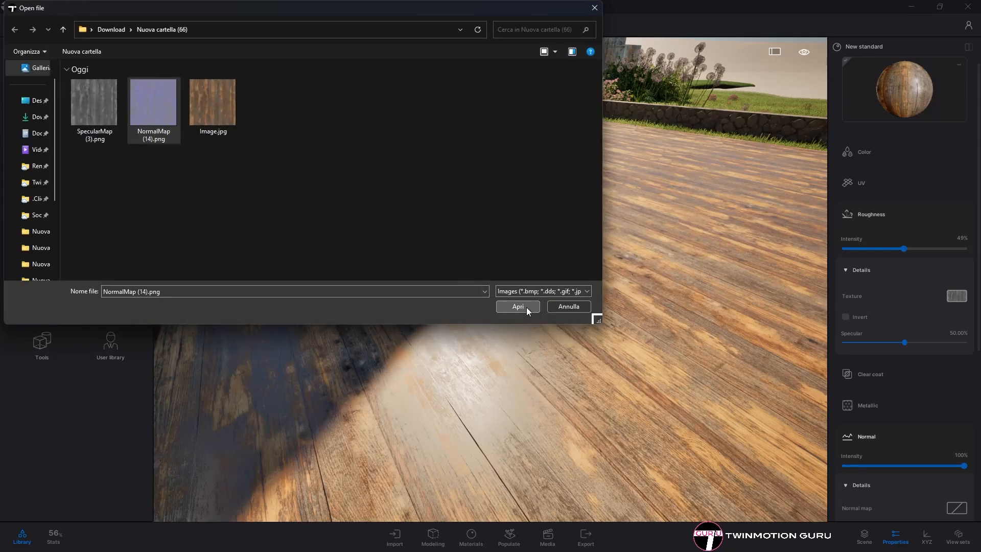
left_click(517, 307)
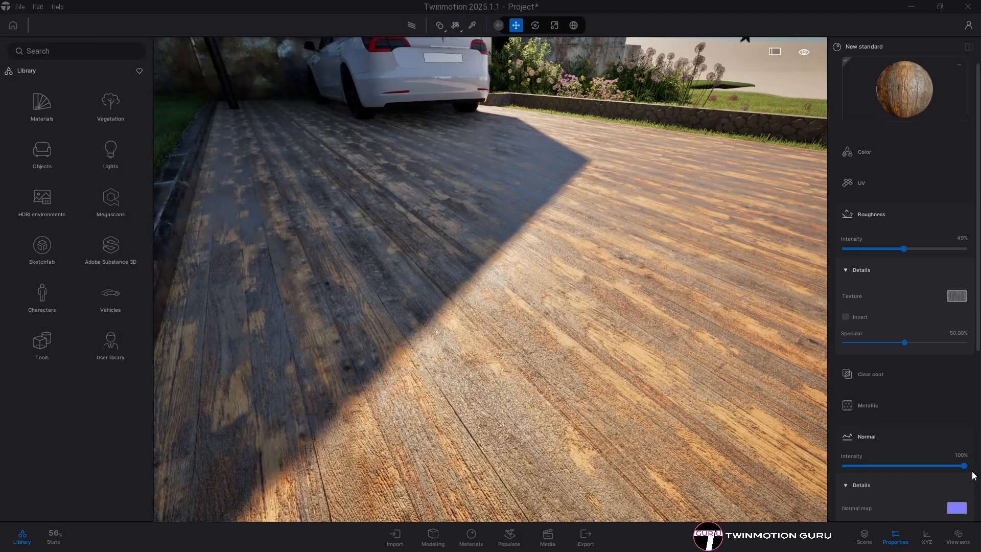
left_click_drag(966, 465, 951, 465)
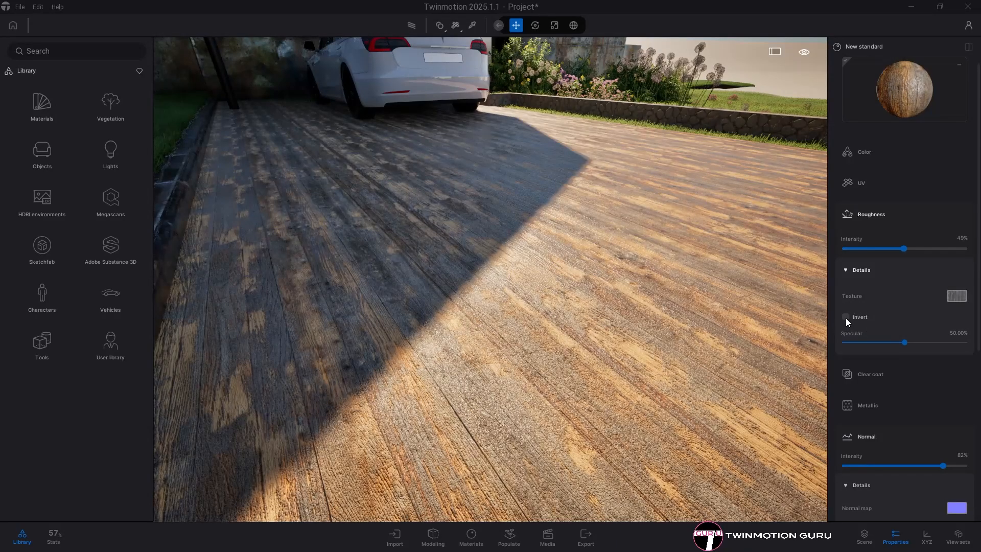
left_click(845, 316)
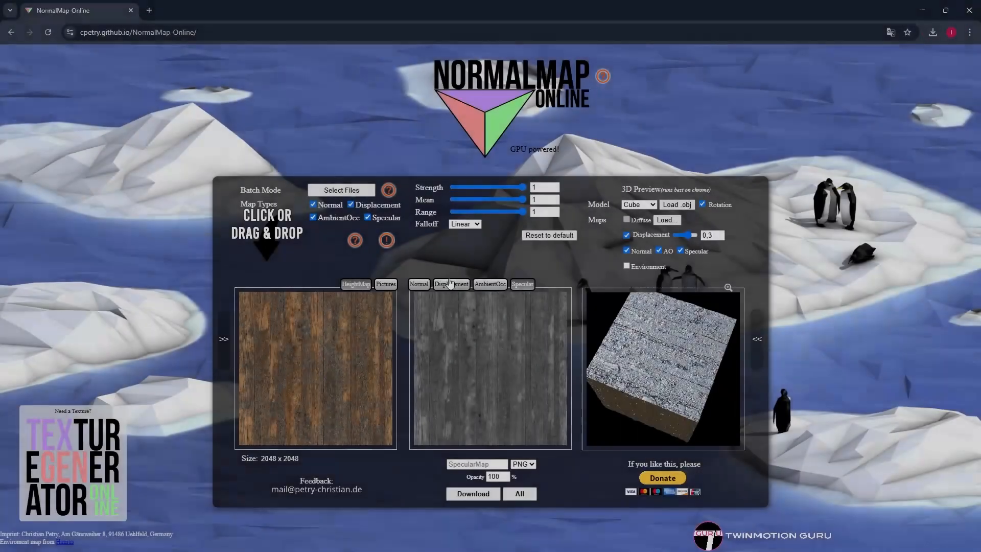
Switch through the Displacement and AmbientOcc views and download the ambient occlusion map.
left_click(450, 284)
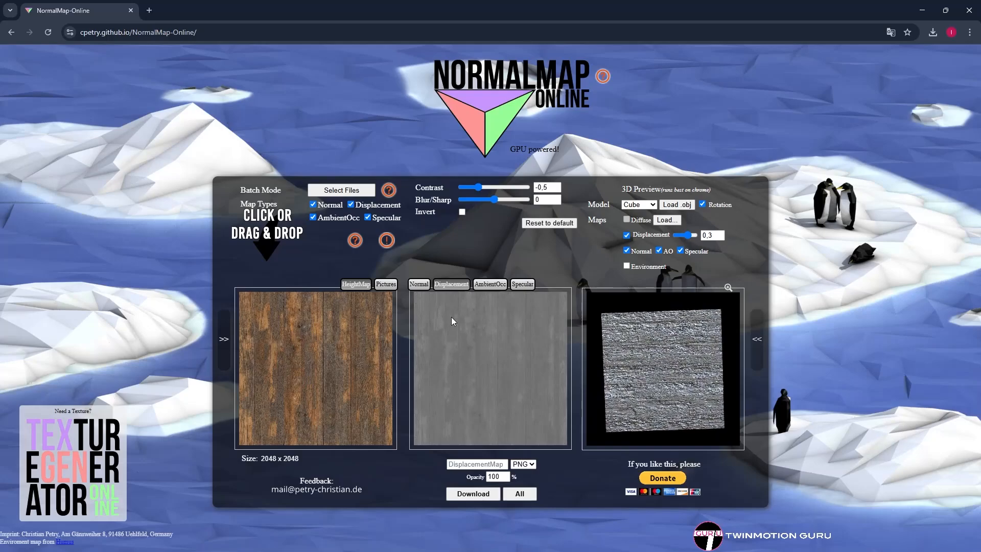
left_click(490, 284)
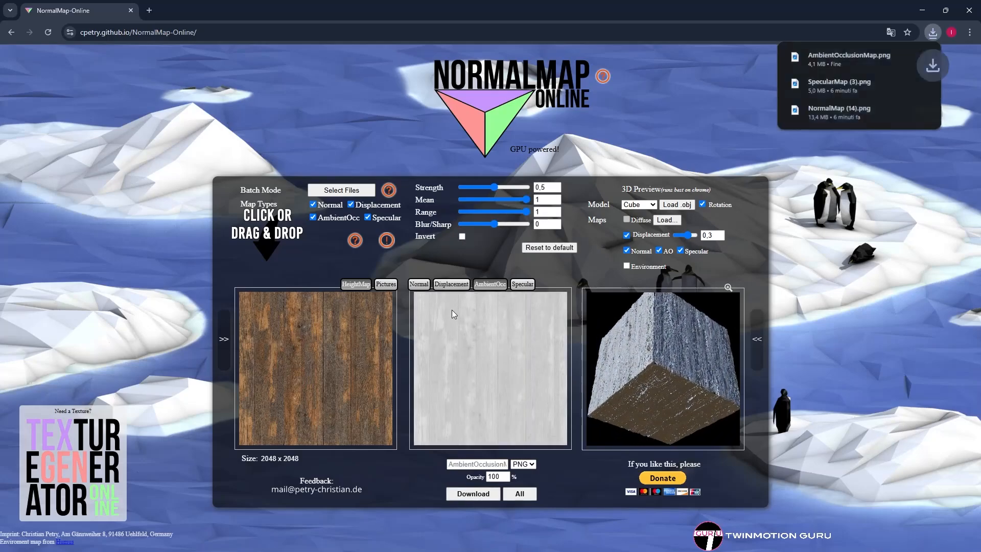
left_click(450, 284)
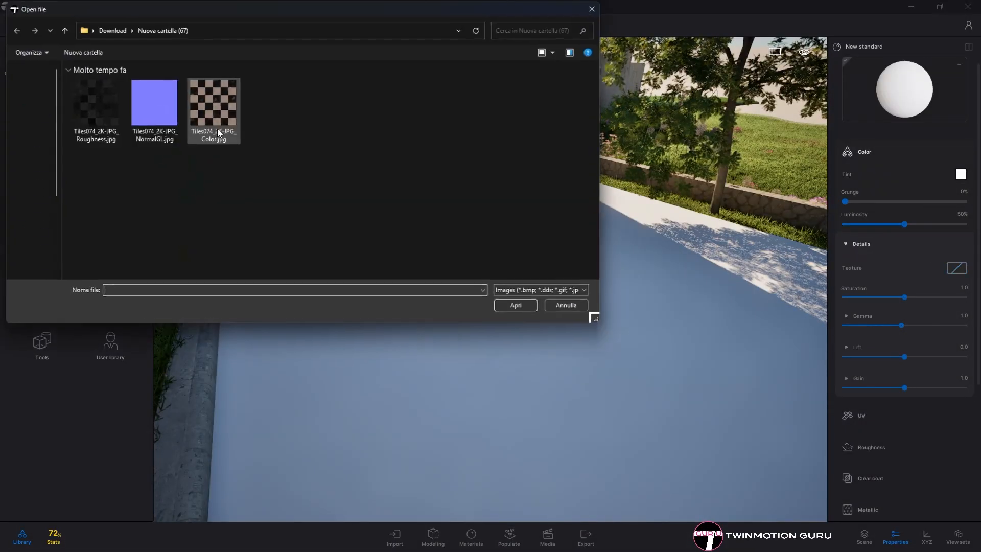
Give the driveway Tiles074 colour and roughness textures with roughness intensity at 18%.
left_click(514, 306)
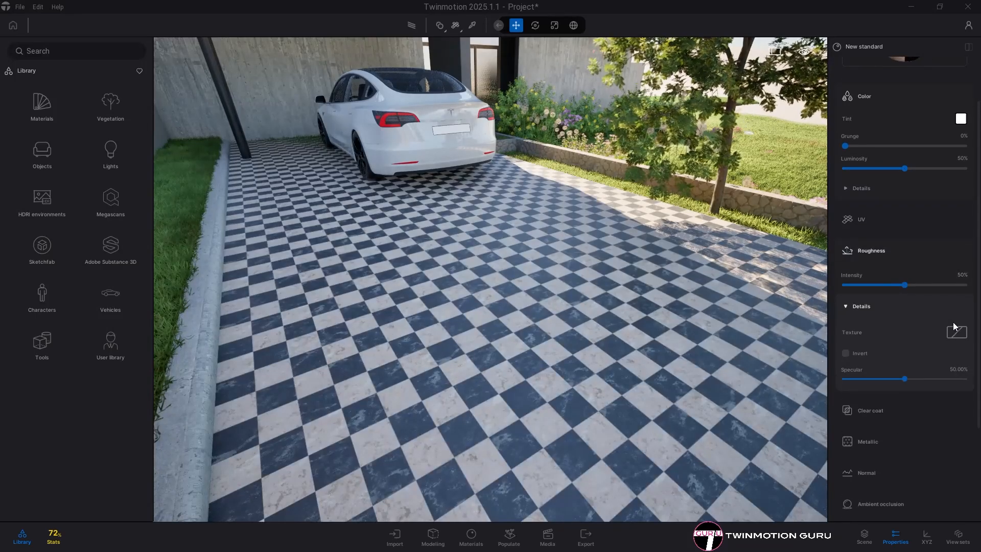
left_click(957, 332)
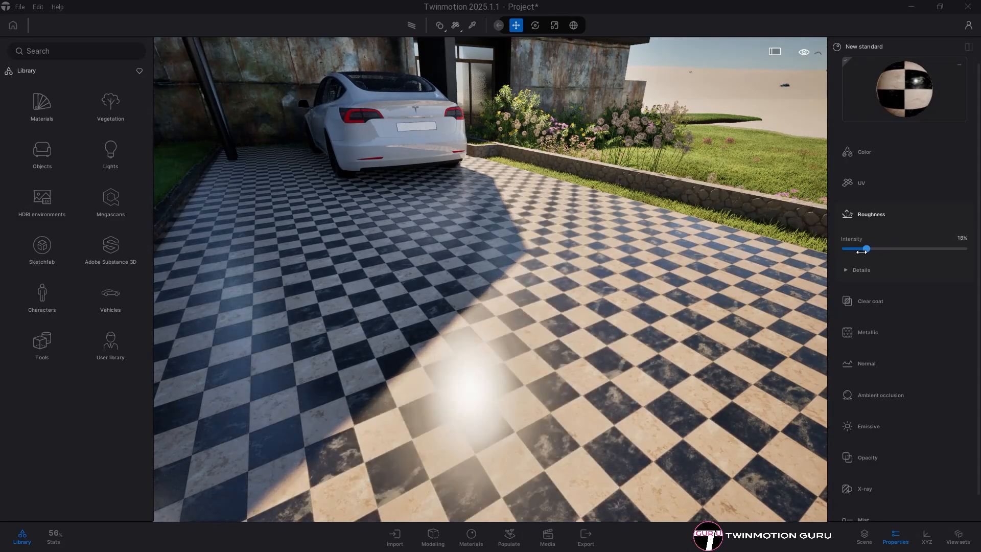
left_click_drag(868, 248, 848, 248)
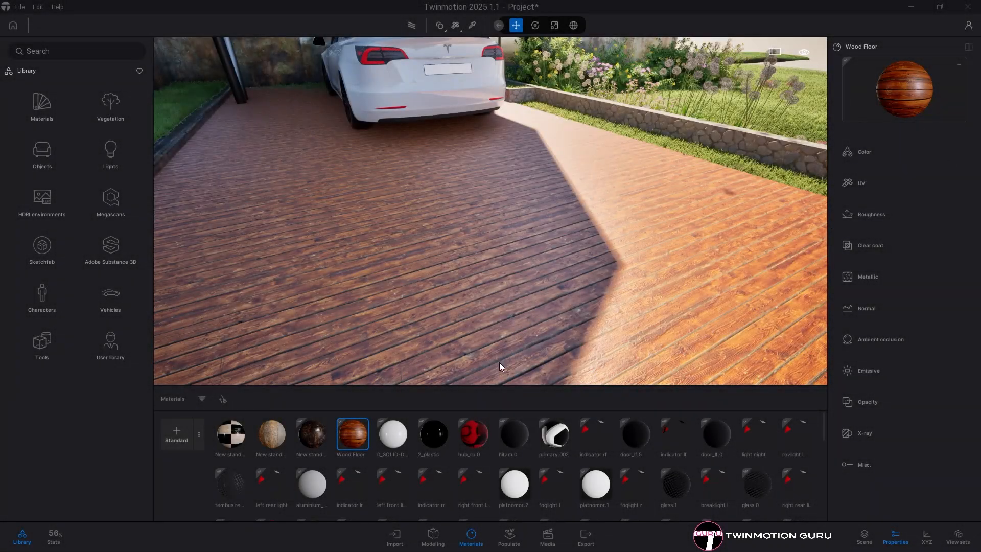
Add the Wood Floor material to the user library from its options menu.
right_click(352, 434)
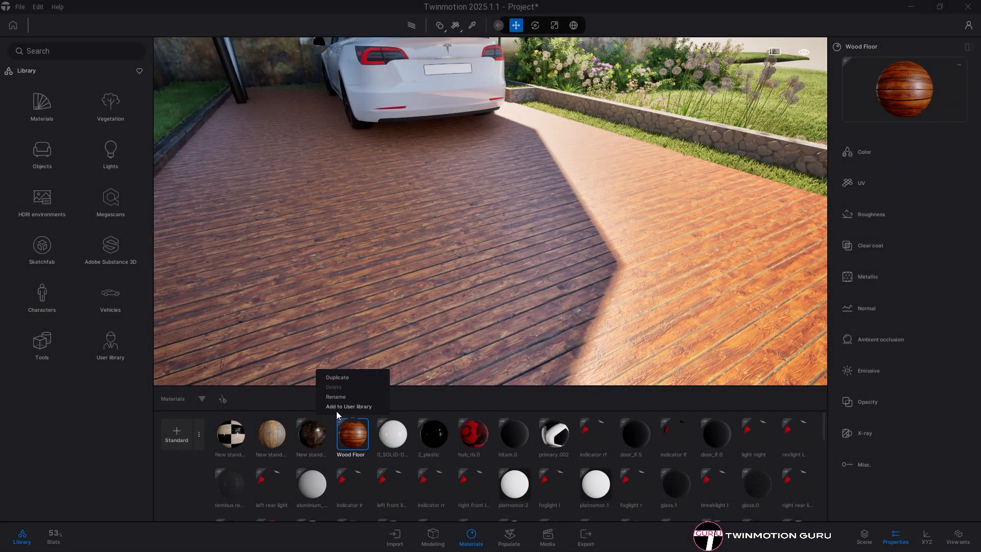
left_click(347, 405)
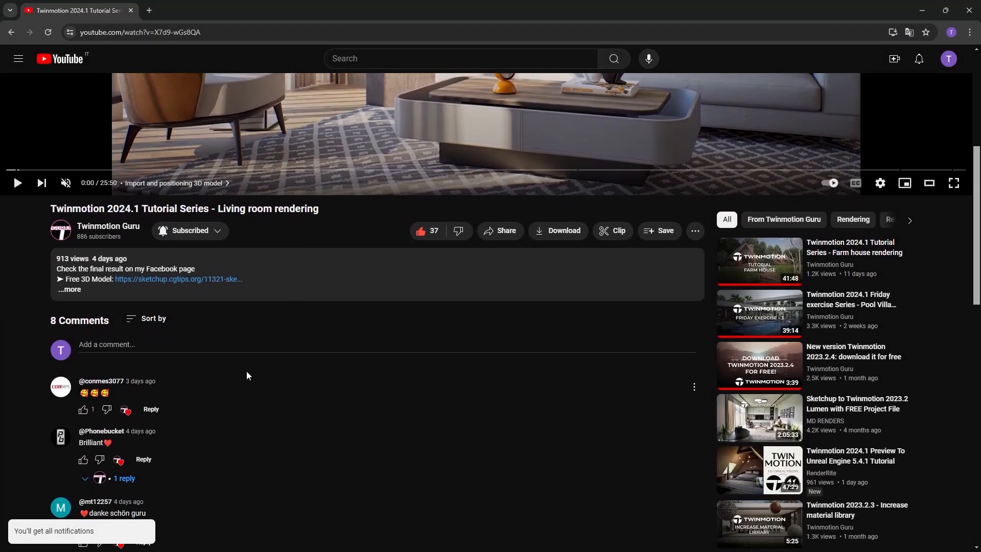
Write the comment "How to add realism to my scene?" under the tutorial video.
left_click(250, 344)
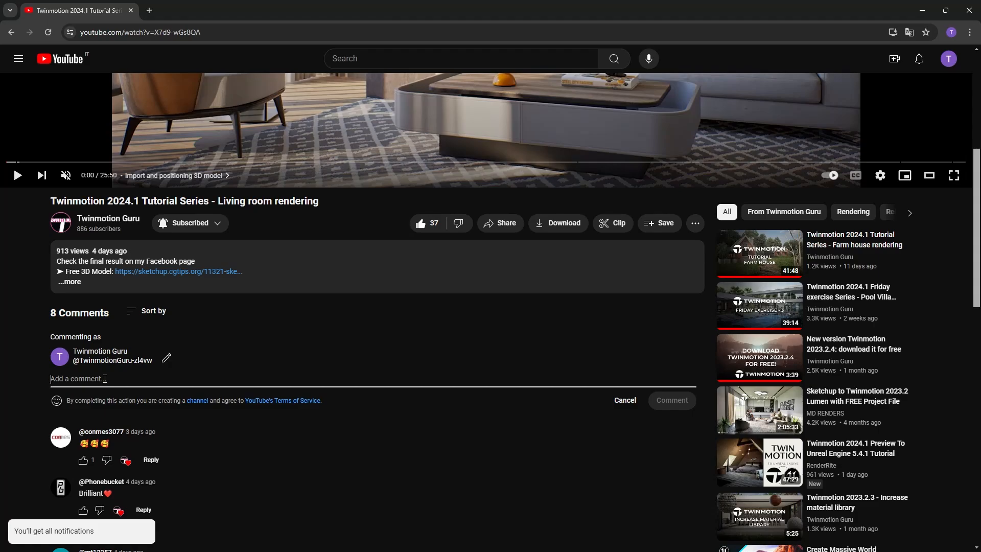
type("How to add rea")
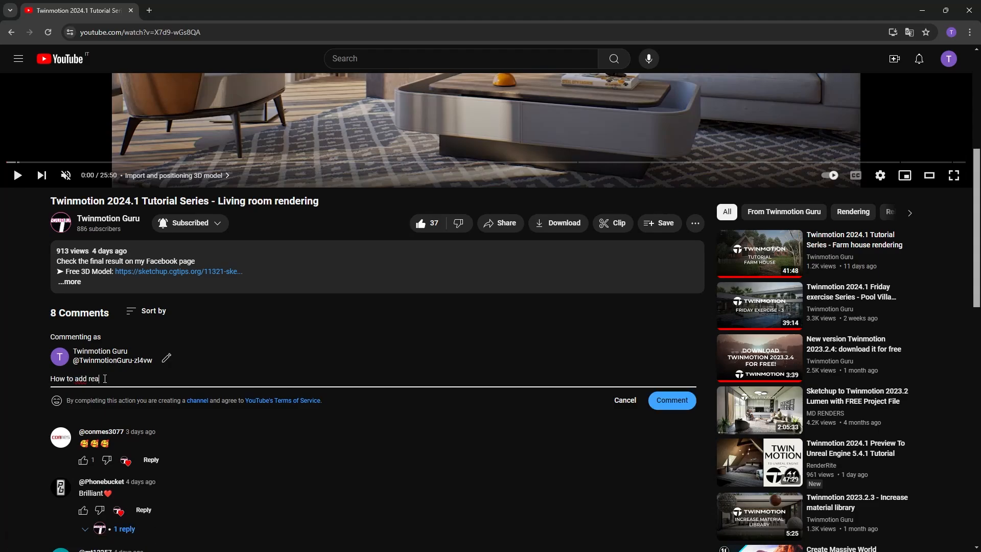
type("lism to my")
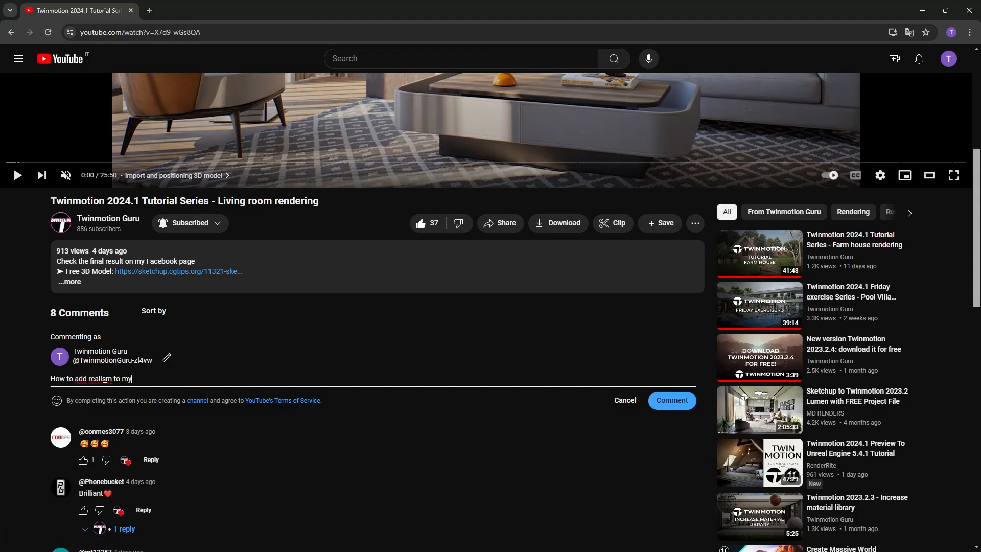
type("scene?")
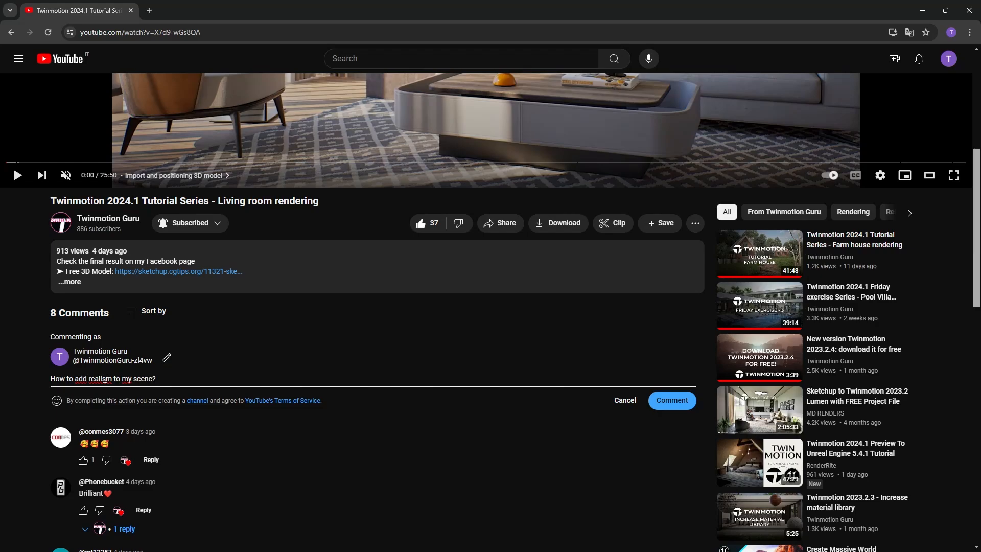